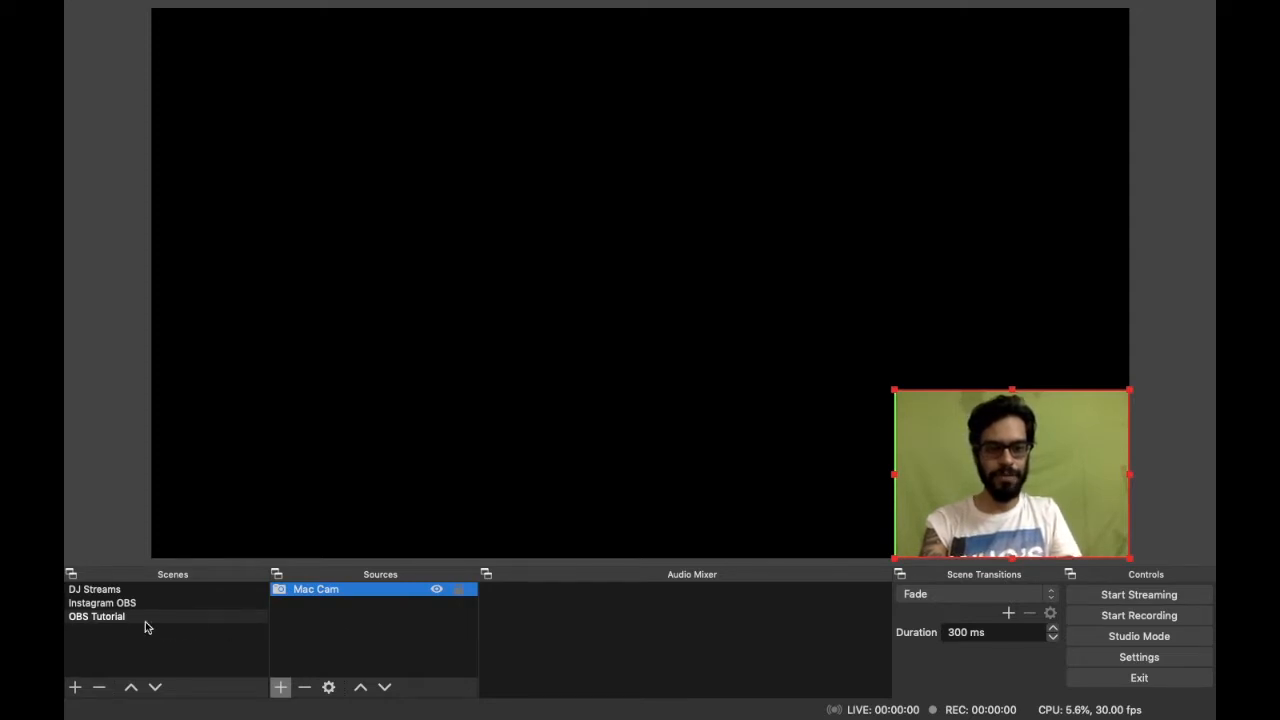
Make the OBS Tutorial scene active in the Scenes dock
left_click(94, 616)
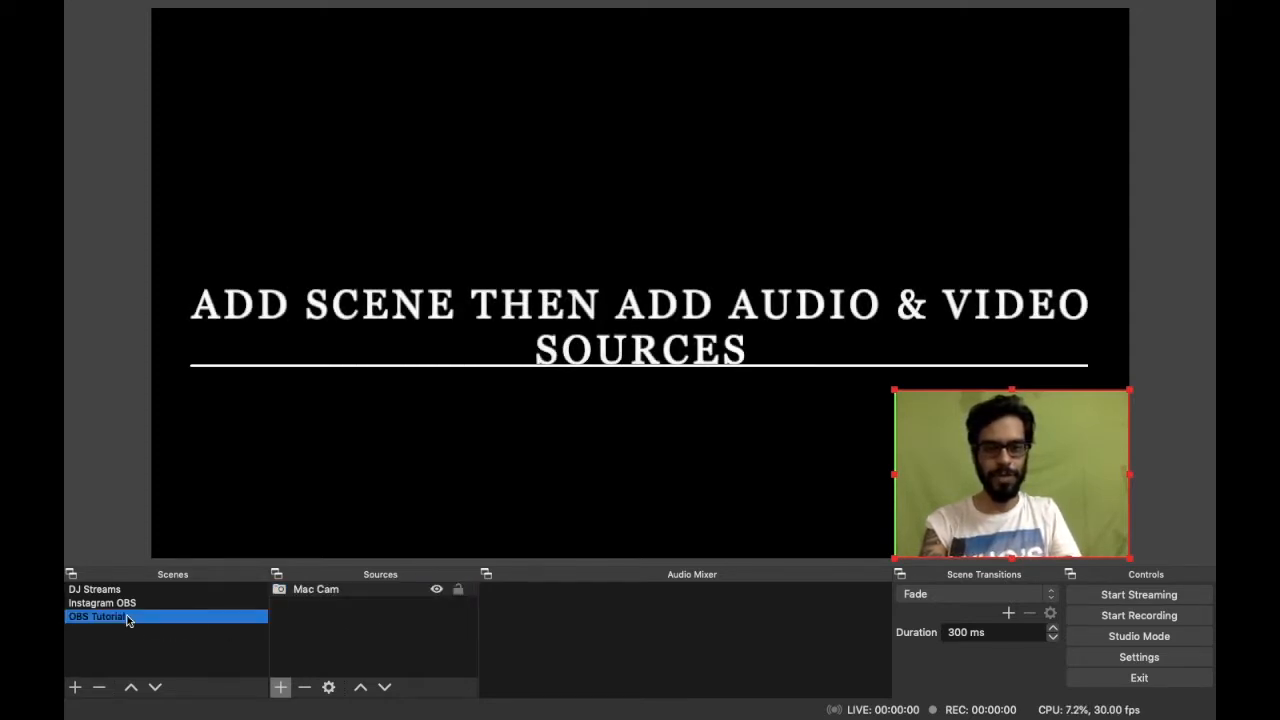
left_click(76, 708)
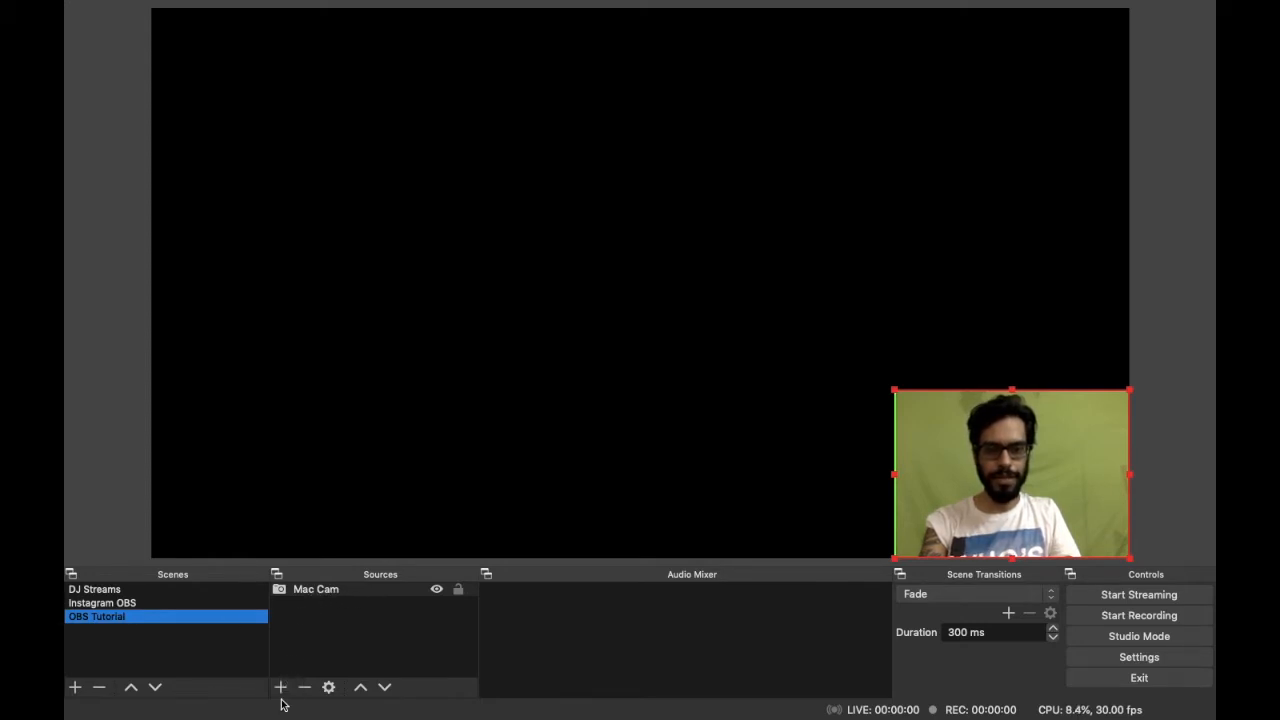
left_click(316, 588)
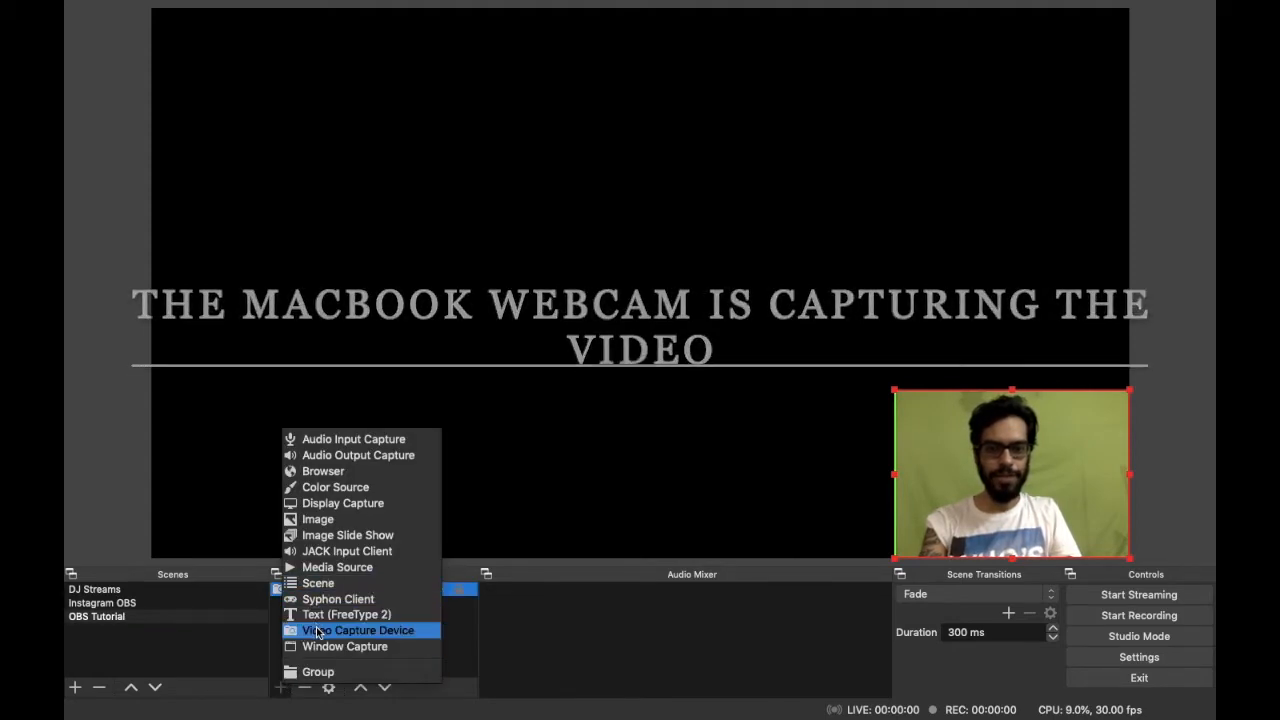
left_click(356, 630)
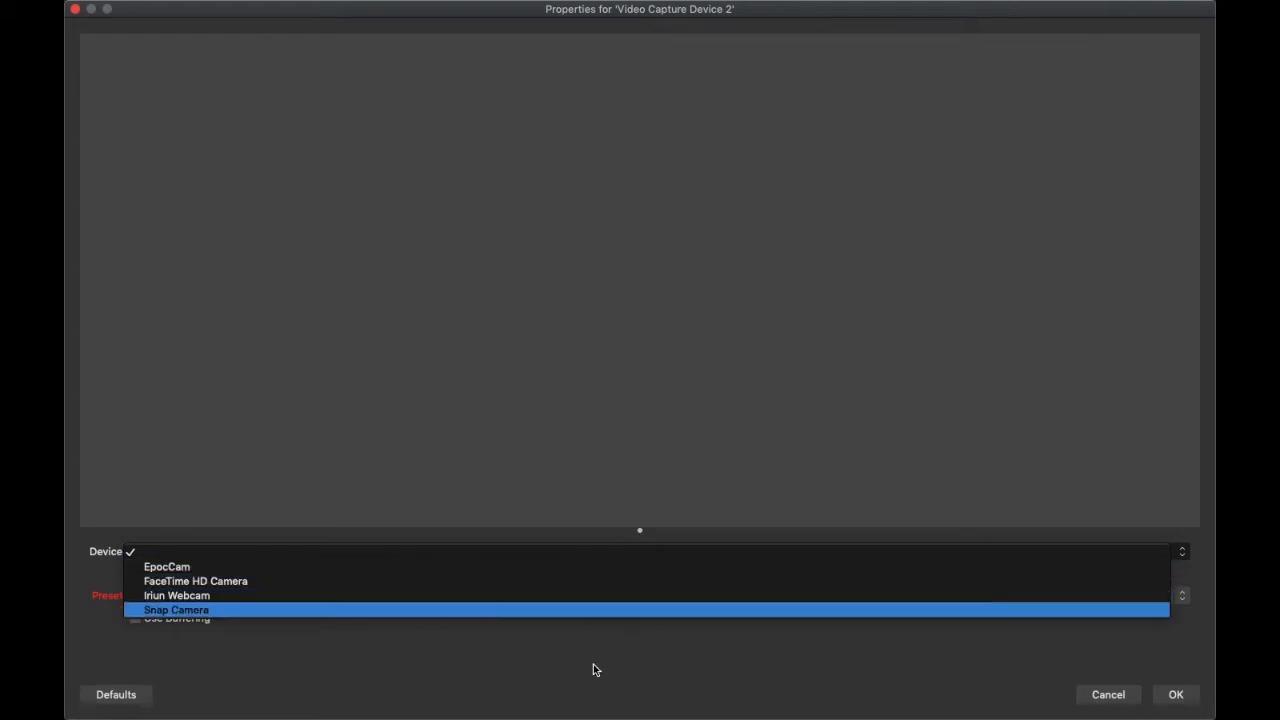
left_click(1184, 696)
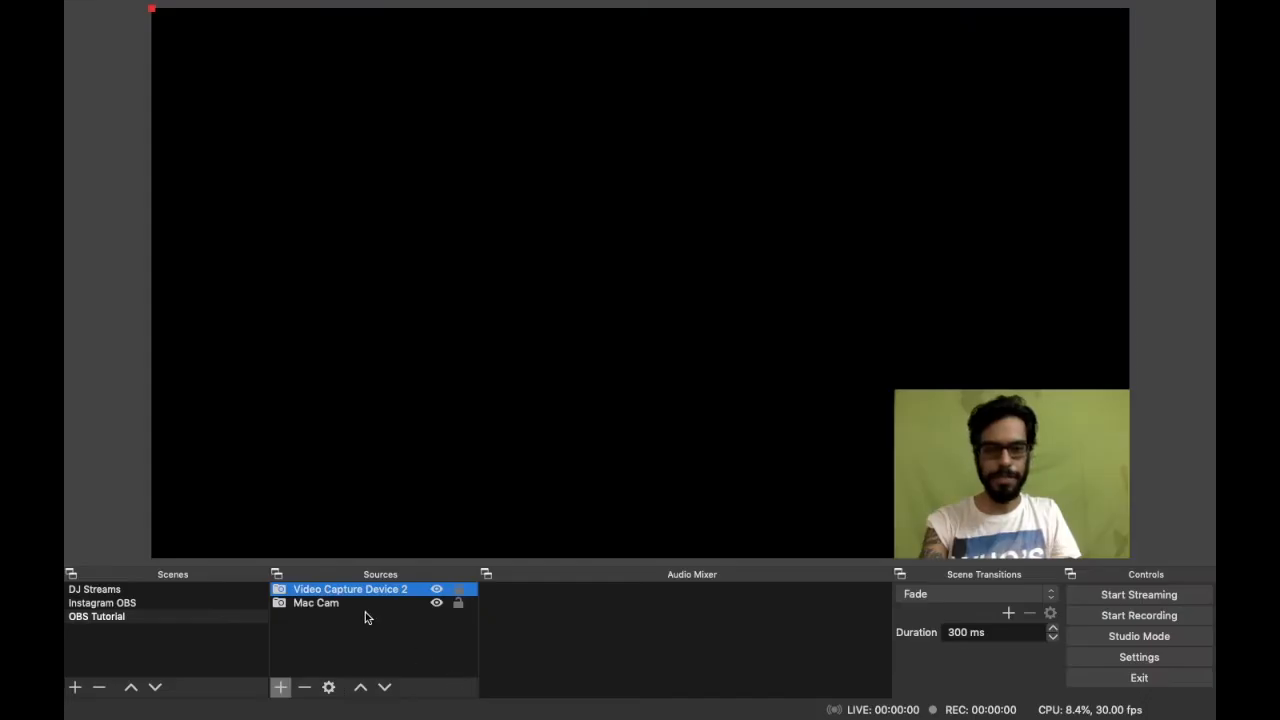
right_click(348, 588)
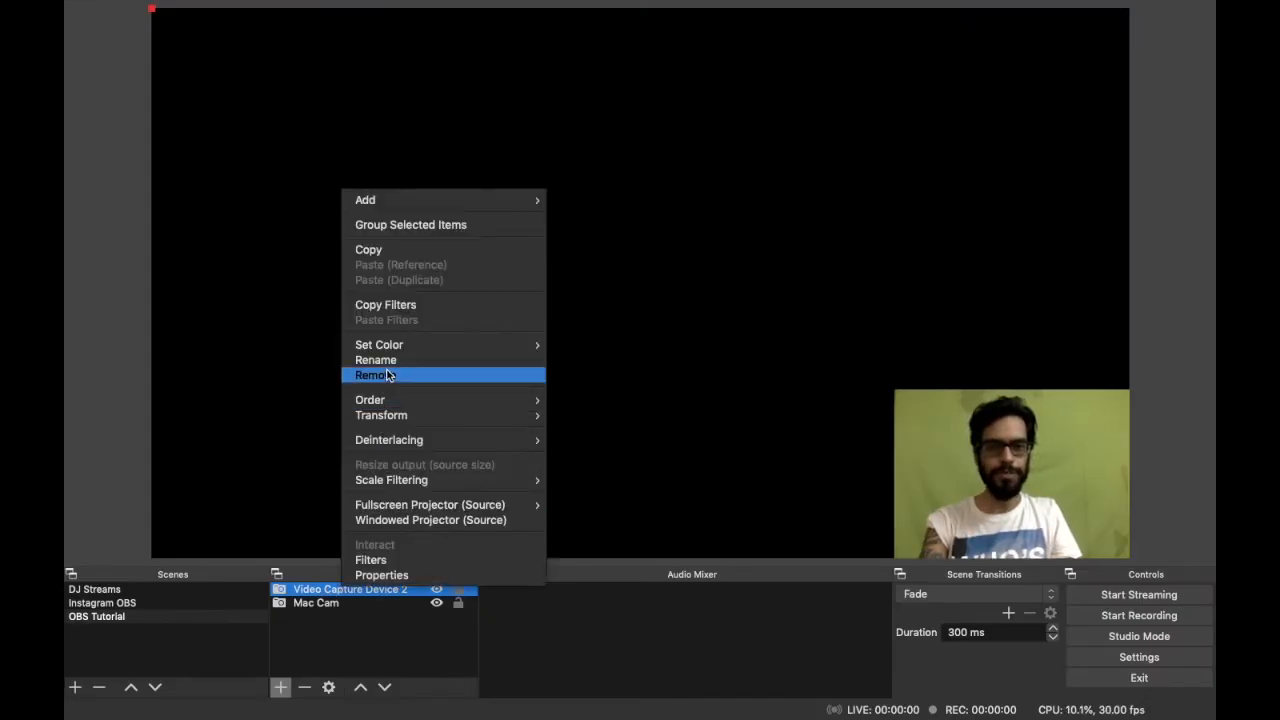
left_click(376, 376)
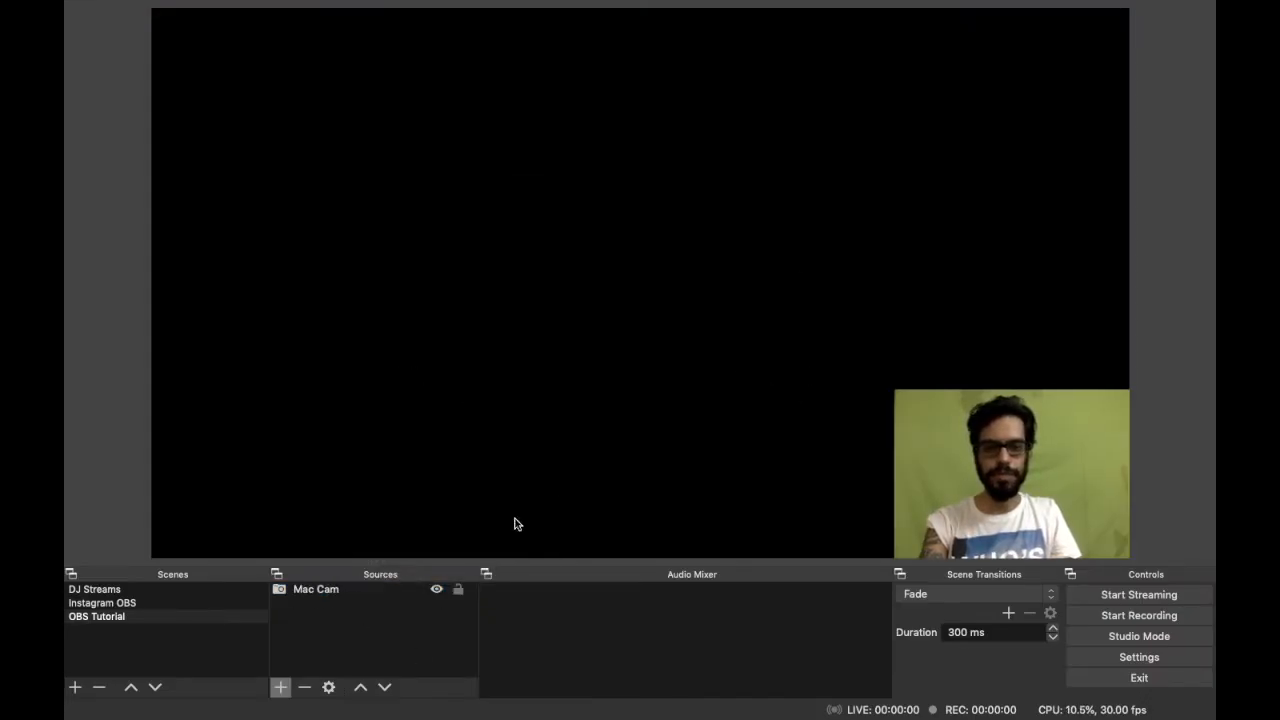
Add a new Media Source named 'BG Video' for the background video
left_click(316, 588)
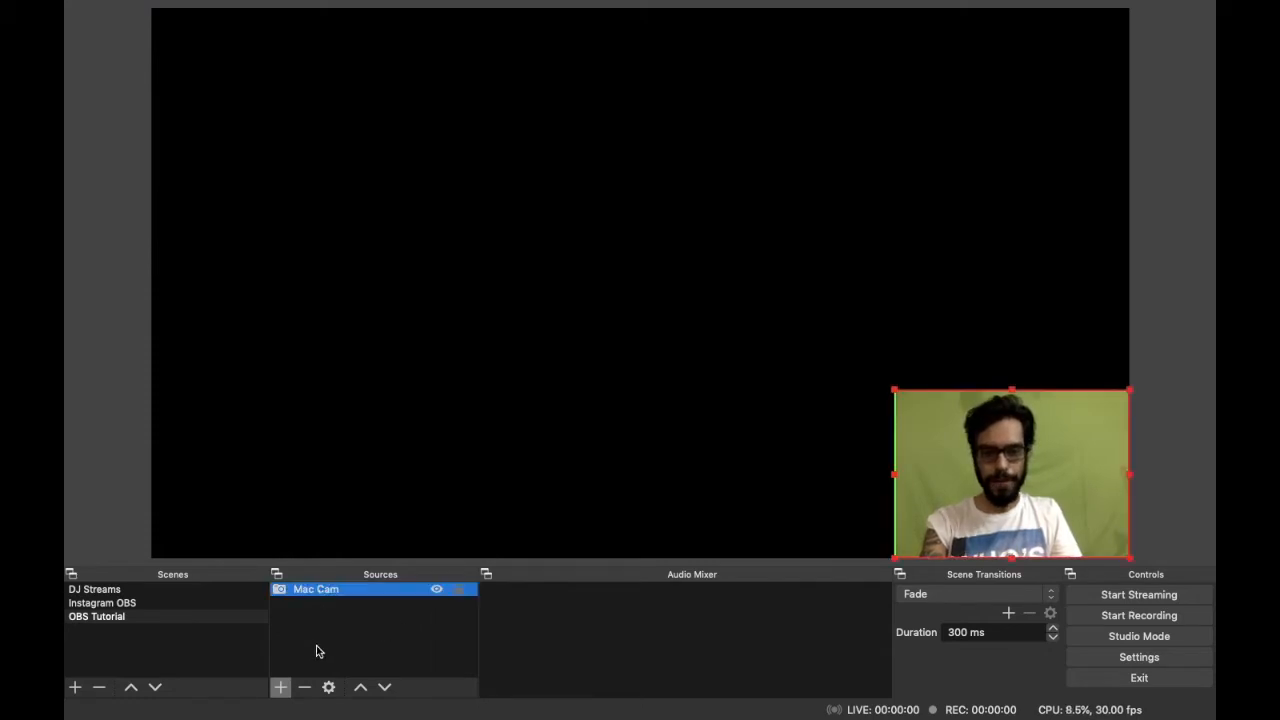
left_click(280, 688)
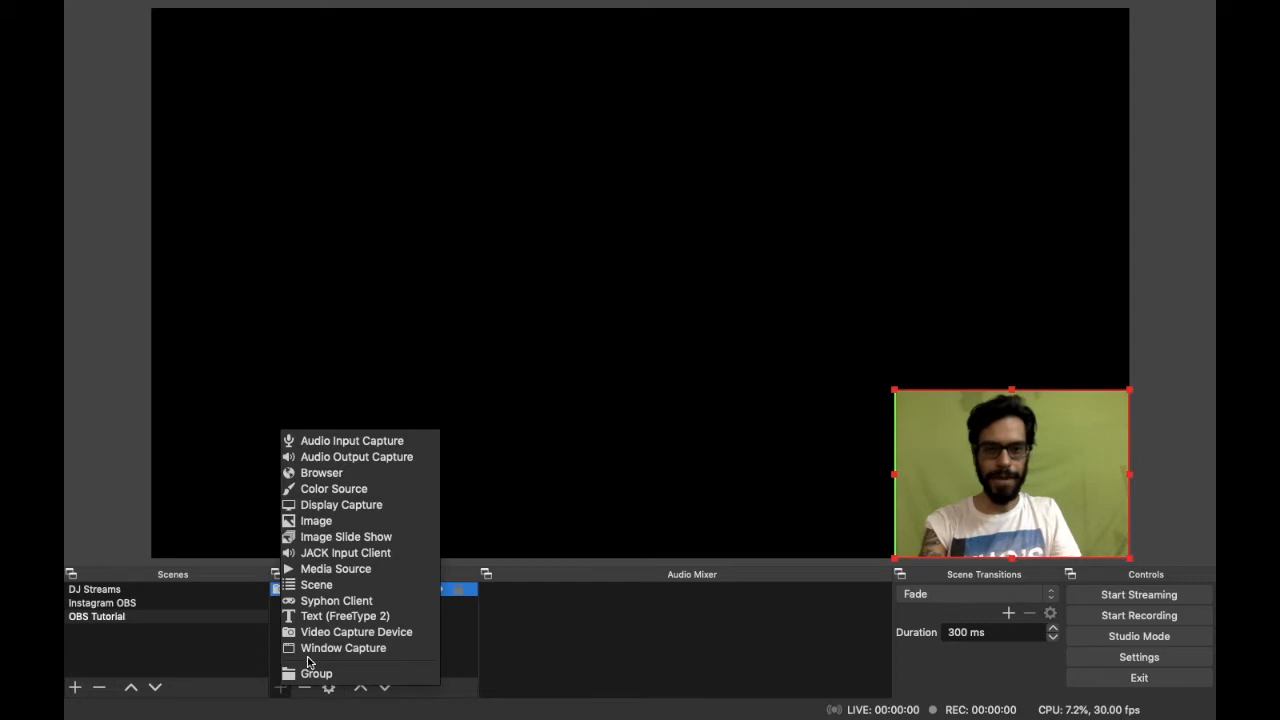
mouse_move(338, 632)
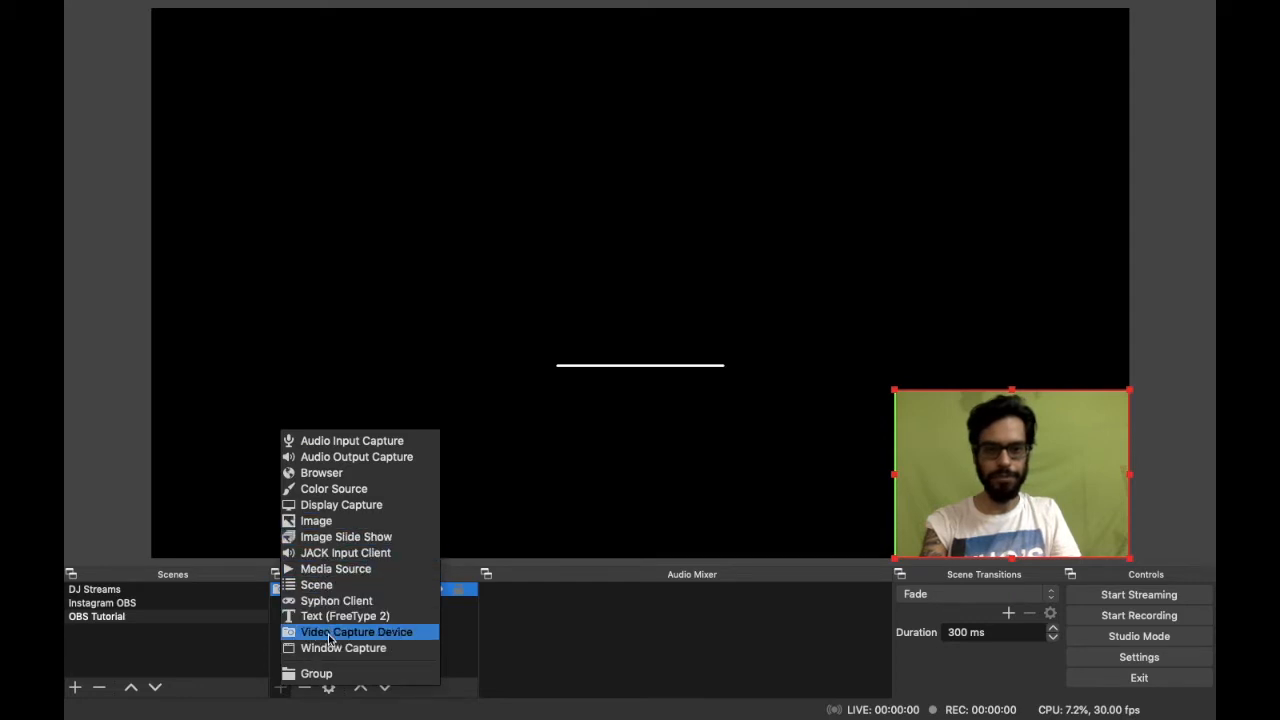
left_click(336, 568)
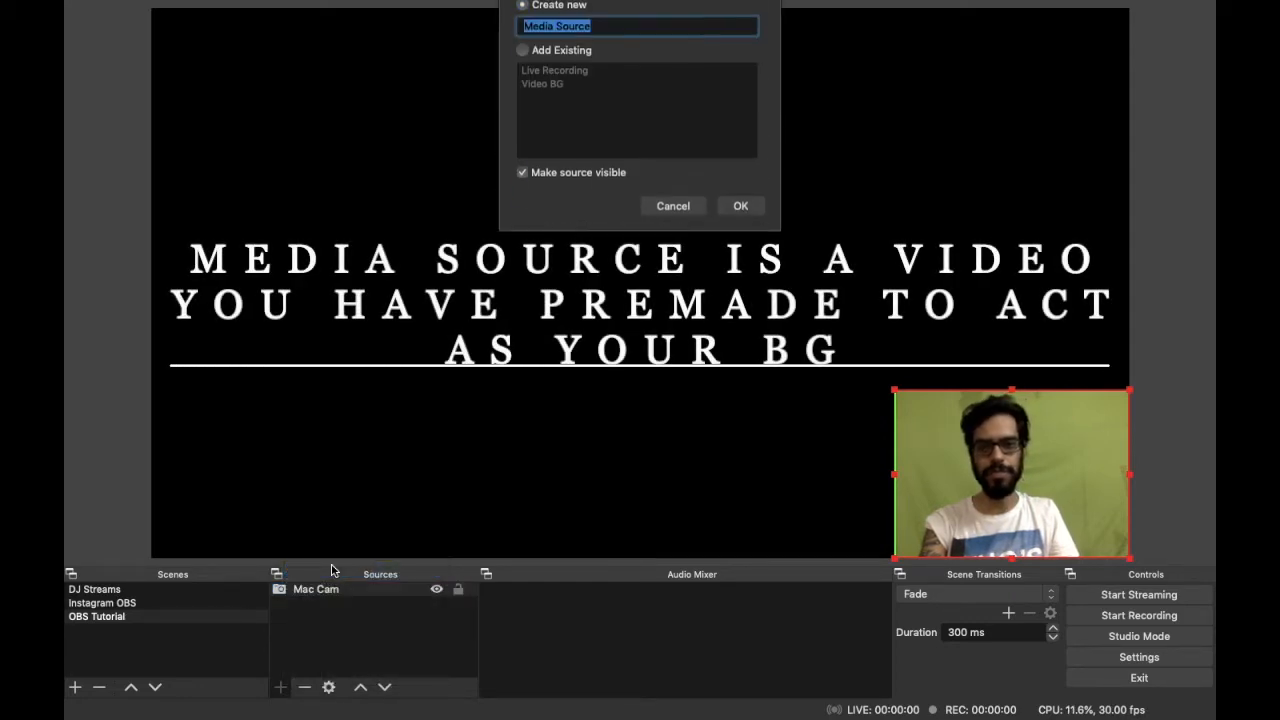
type("BG")
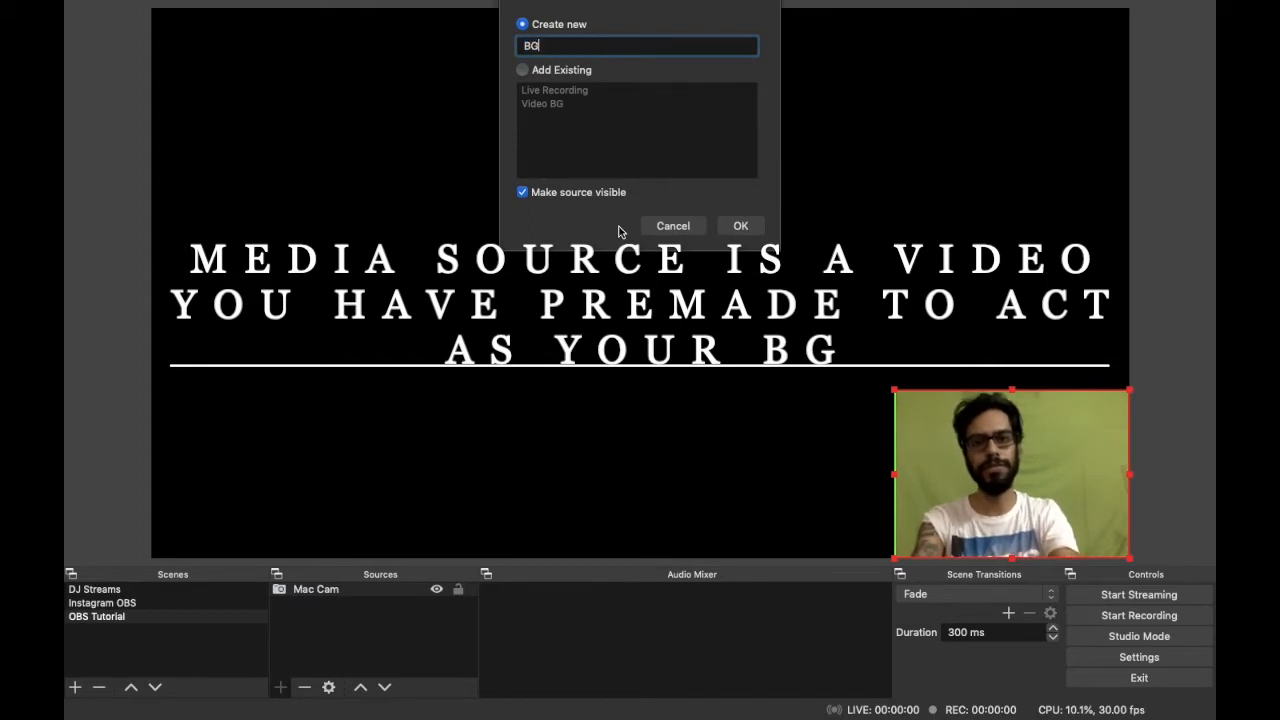
type("Video")
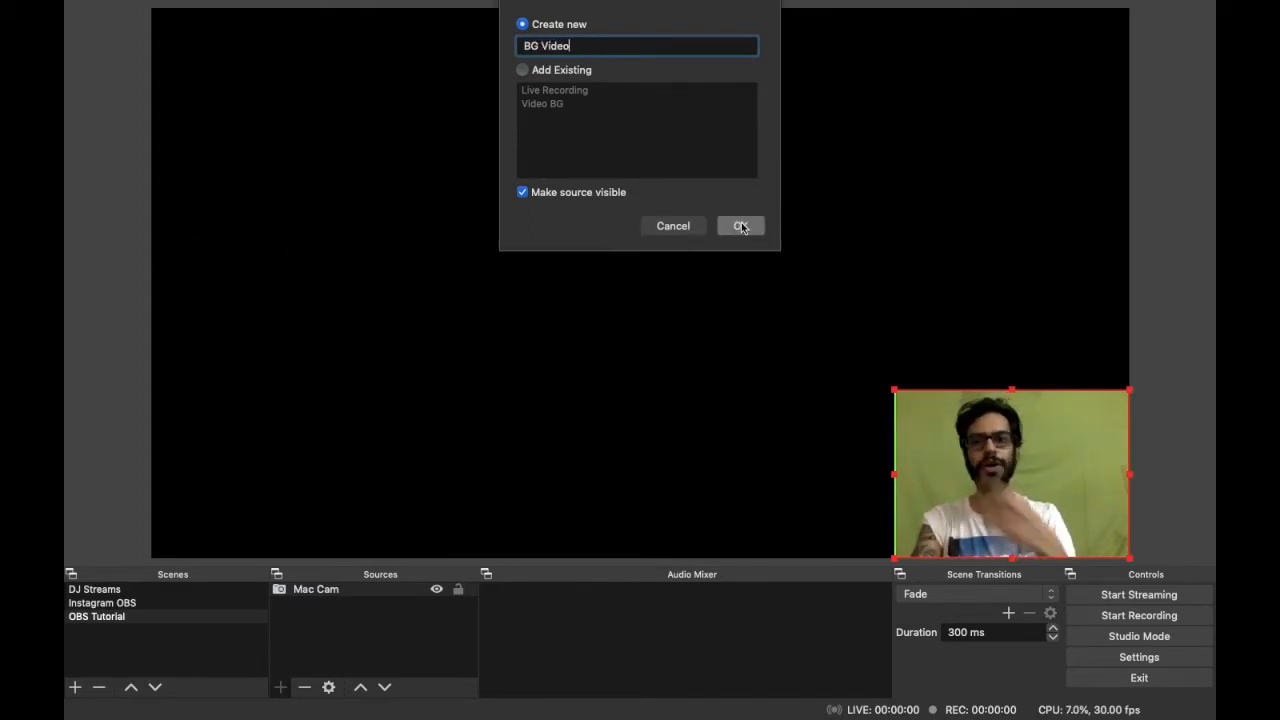
left_click(740, 224)
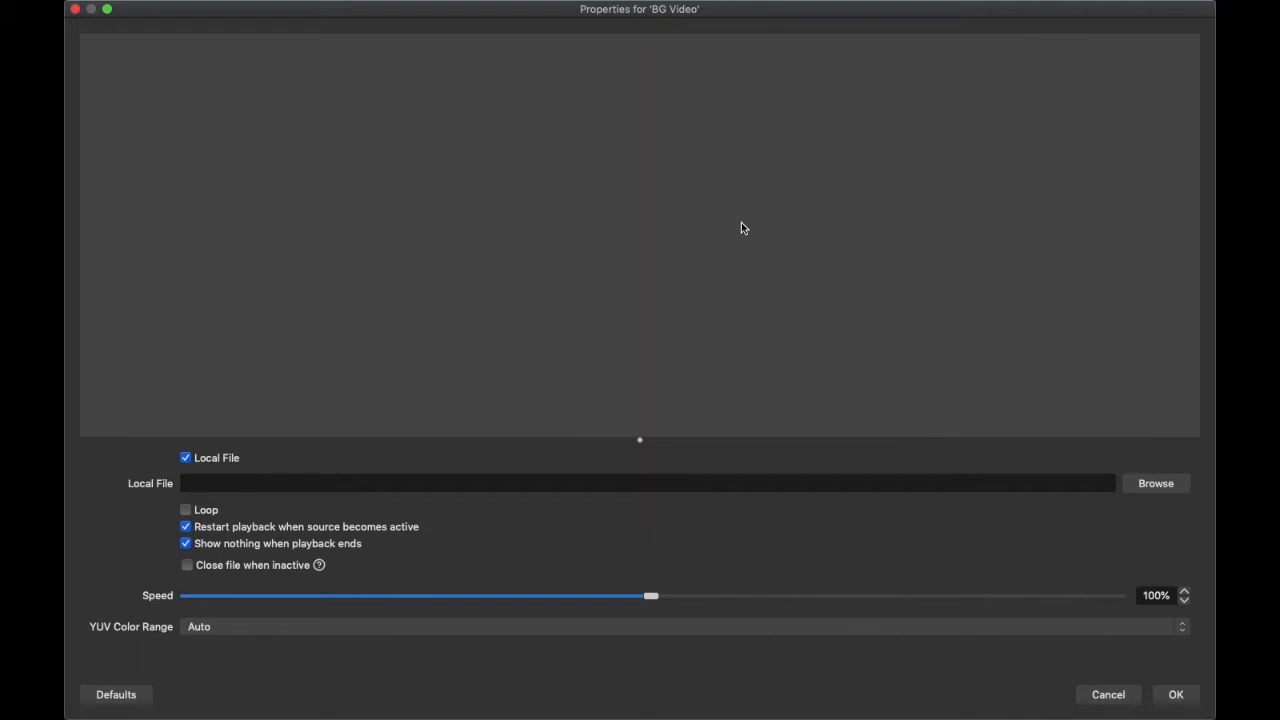
Load BG Loop w/Logo.mp4 into BG Video with Loop enabled and apply the settings
left_click(186, 510)
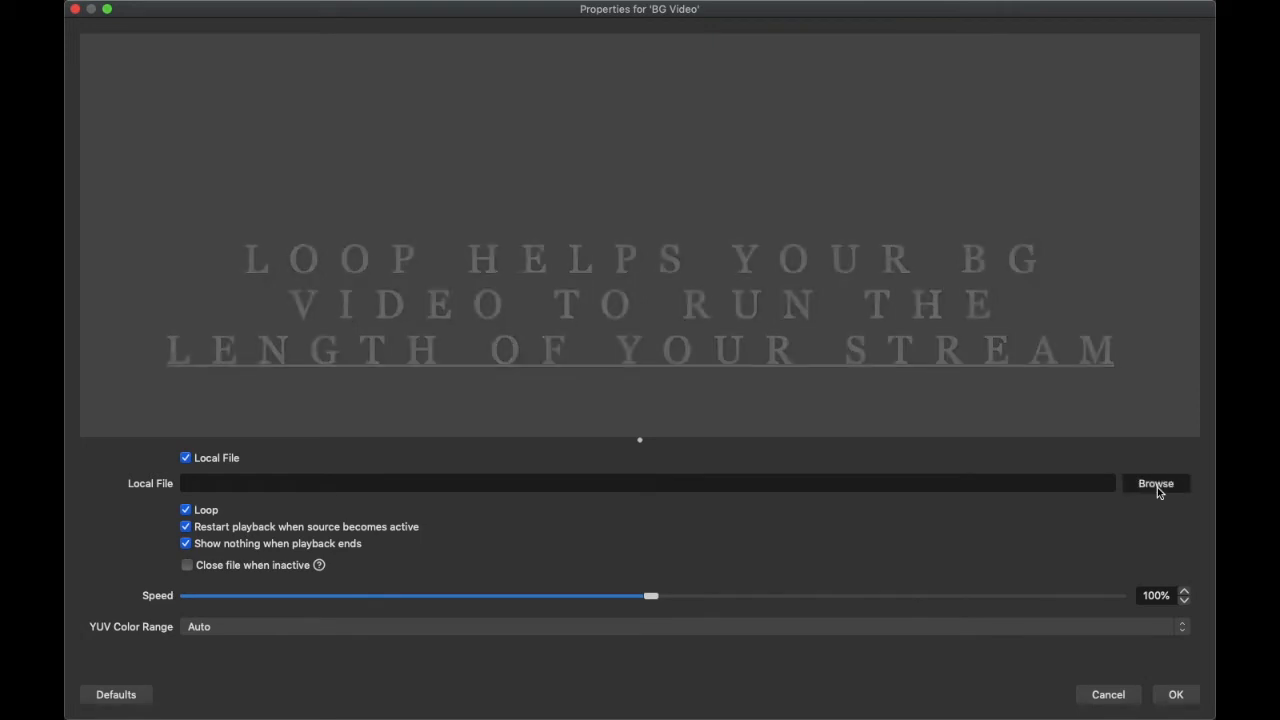
left_click(1156, 482)
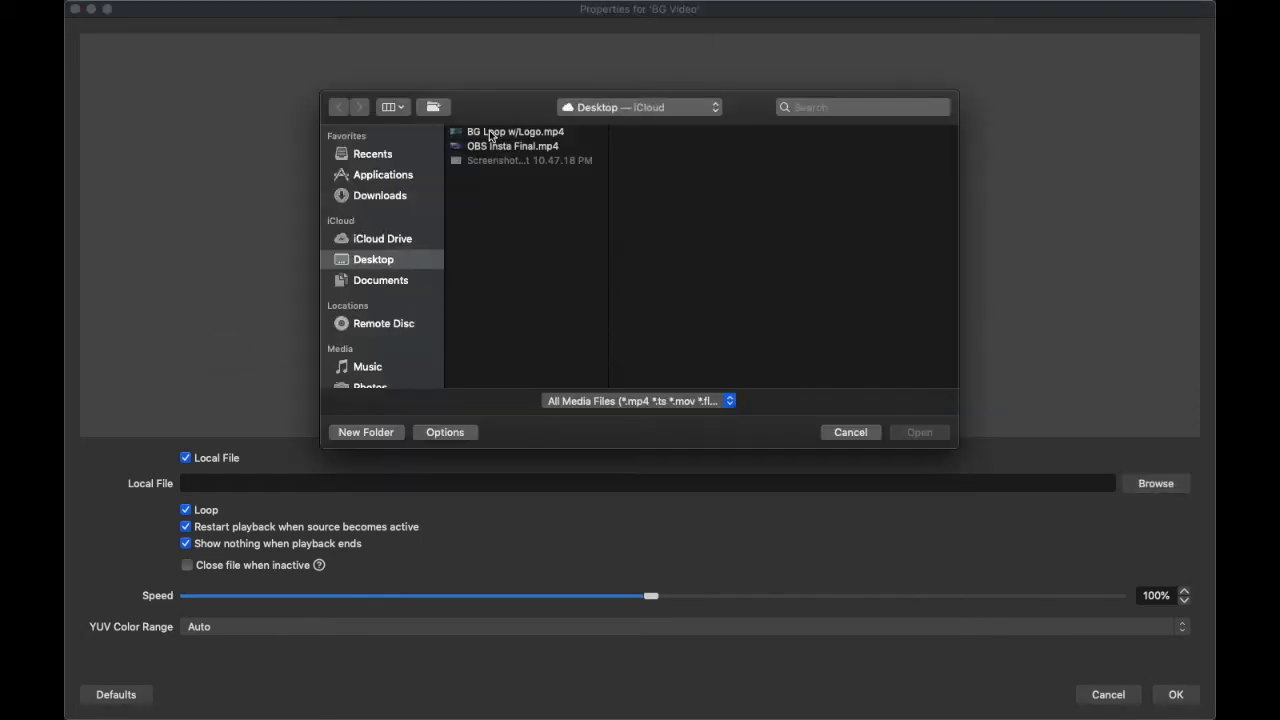
left_click(516, 132)
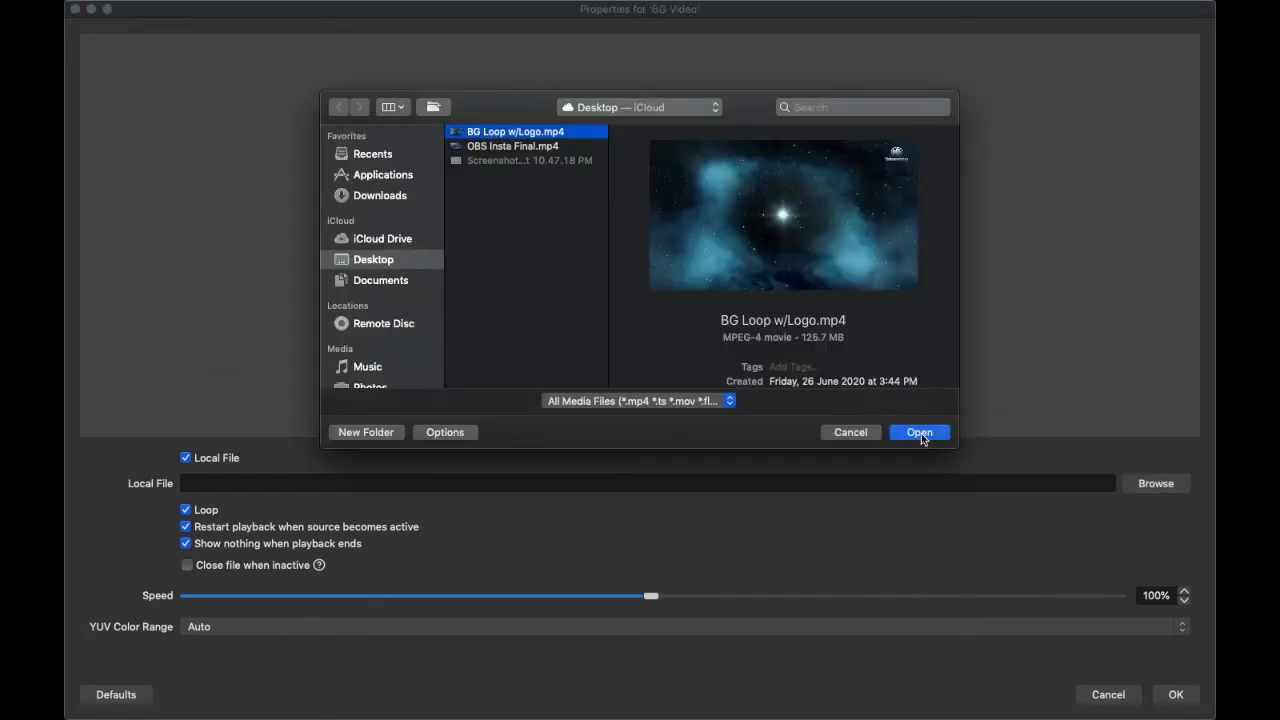
left_click(920, 432)
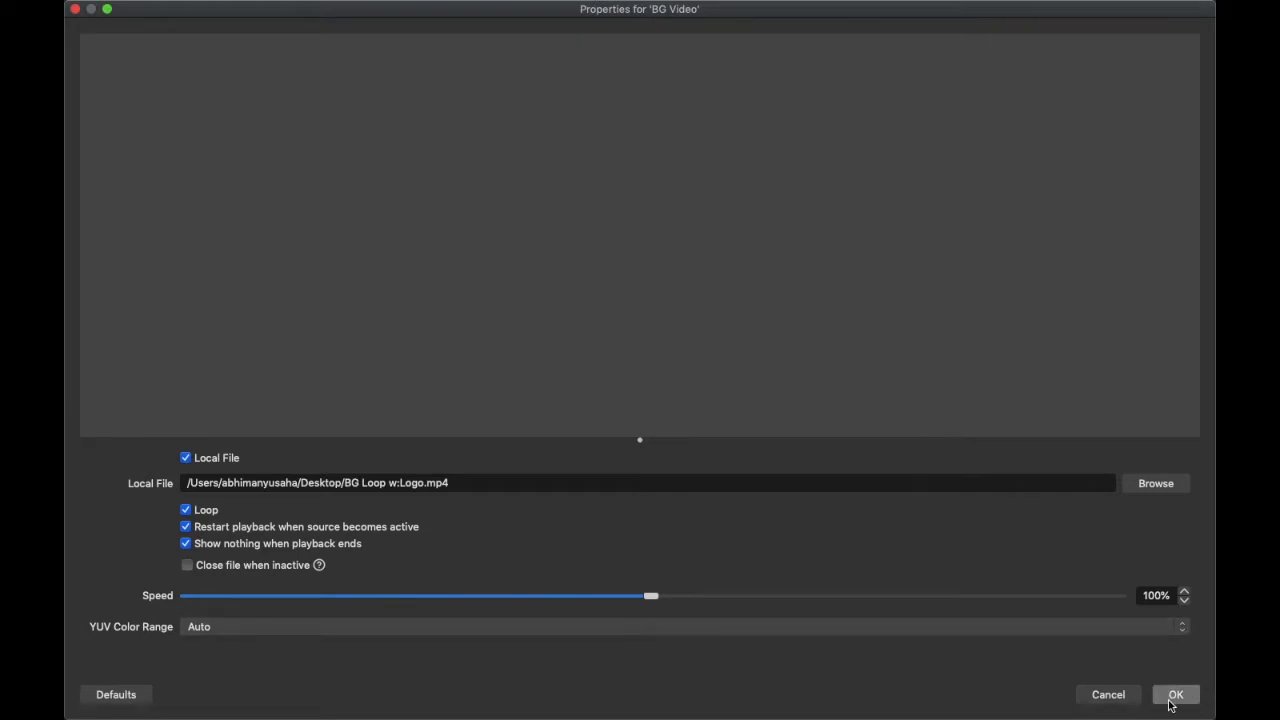
left_click(1184, 696)
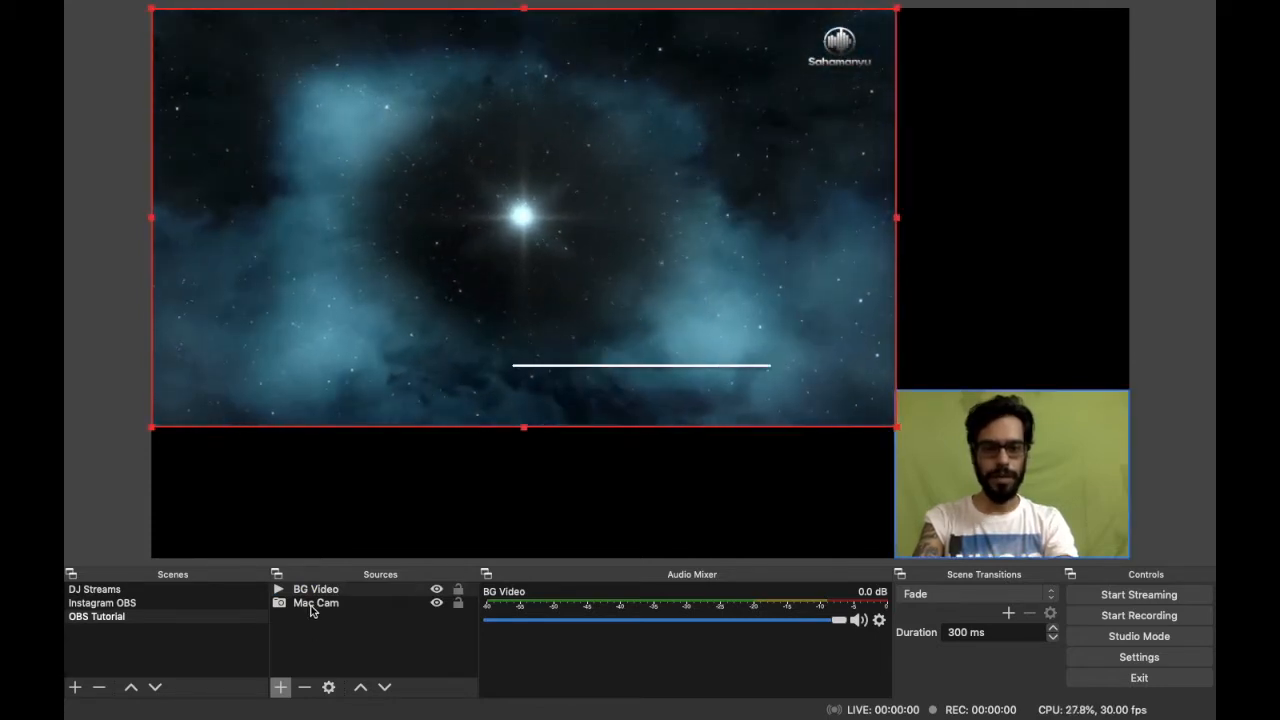
Layer Mac Cam above the canvas-filling BG Video and place the webcam bottom-right
left_click(316, 604)
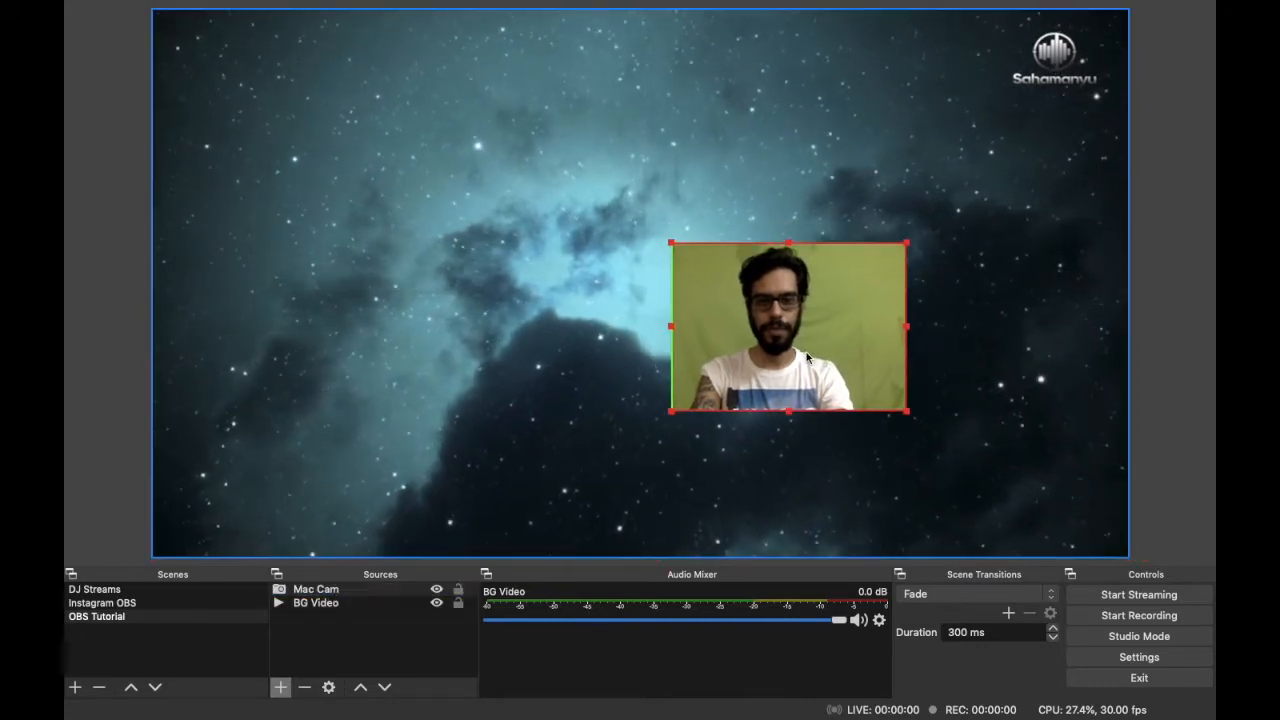
left_click_drag(788, 328, 820, 376)
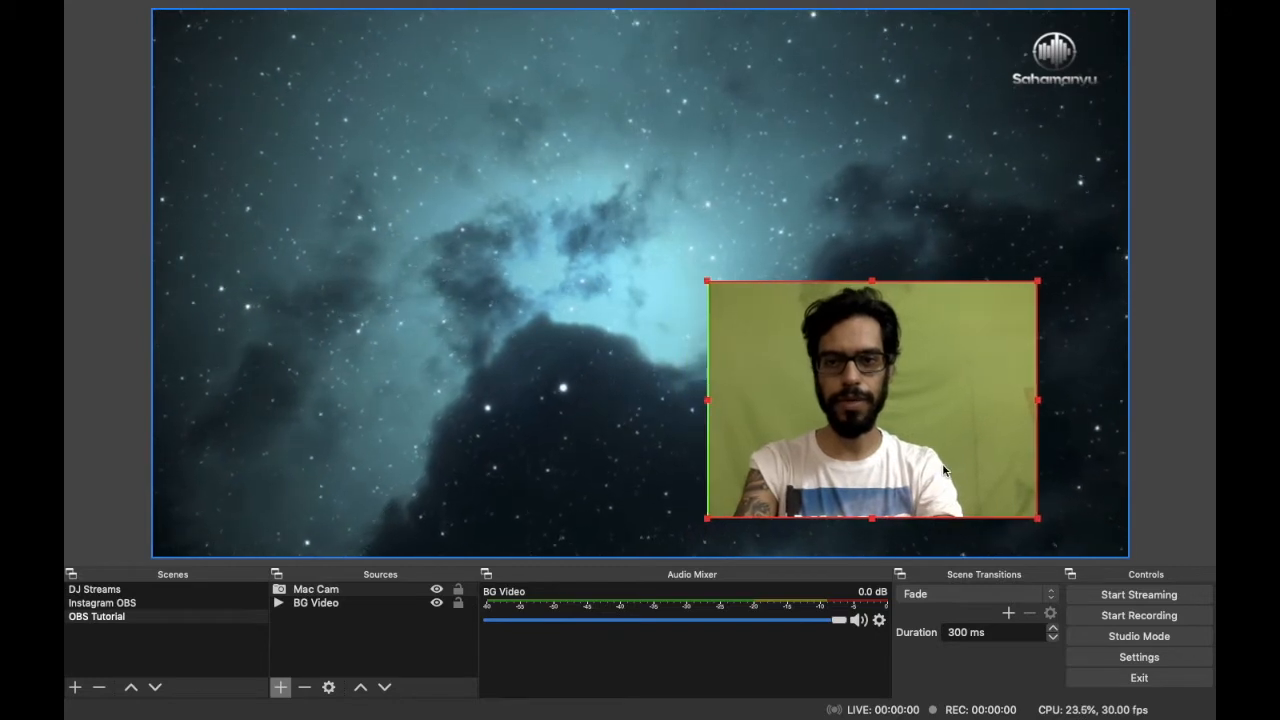
left_click(316, 588)
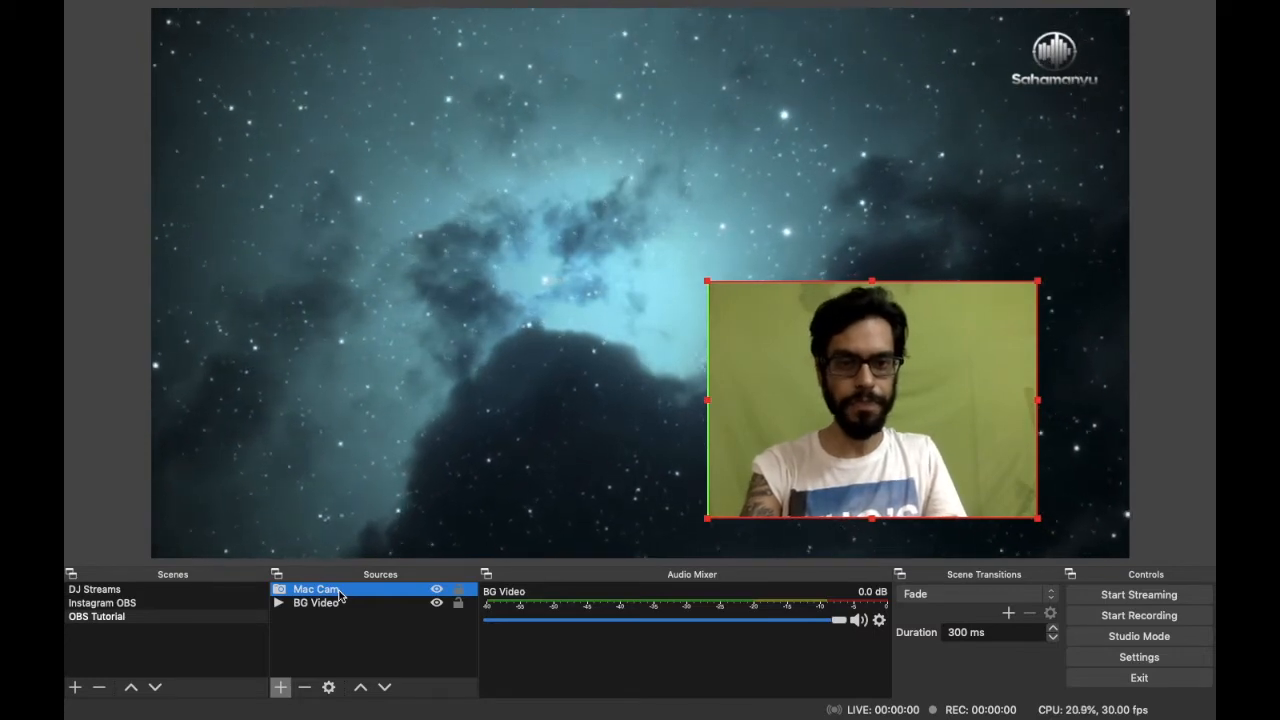
Add a Chroma Key effect filter to the Mac Cam source
right_click(320, 588)
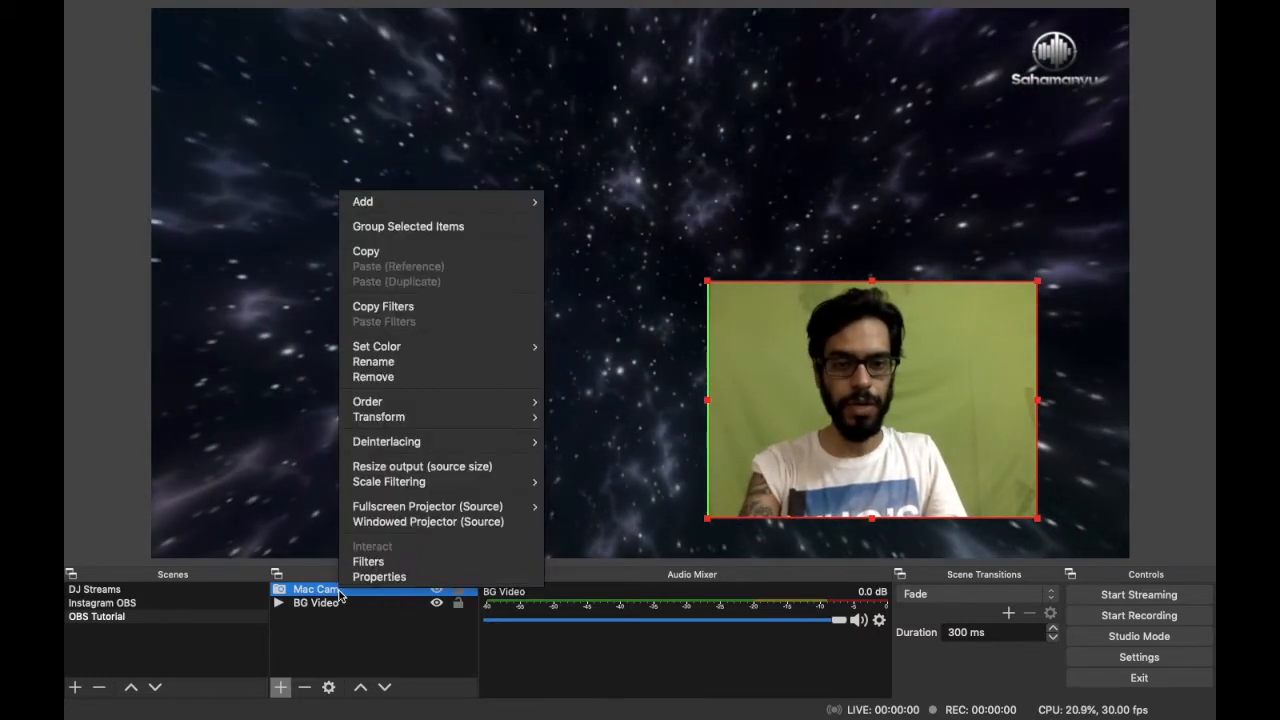
mouse_move(368, 560)
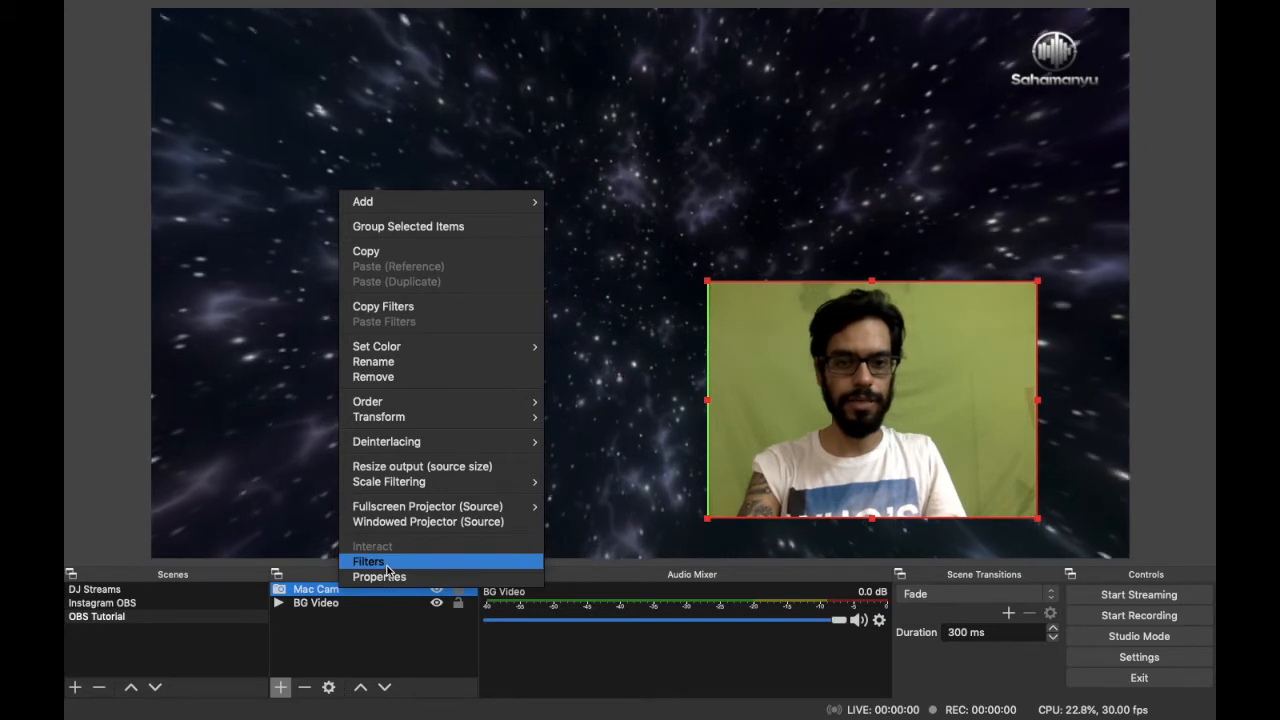
left_click(368, 560)
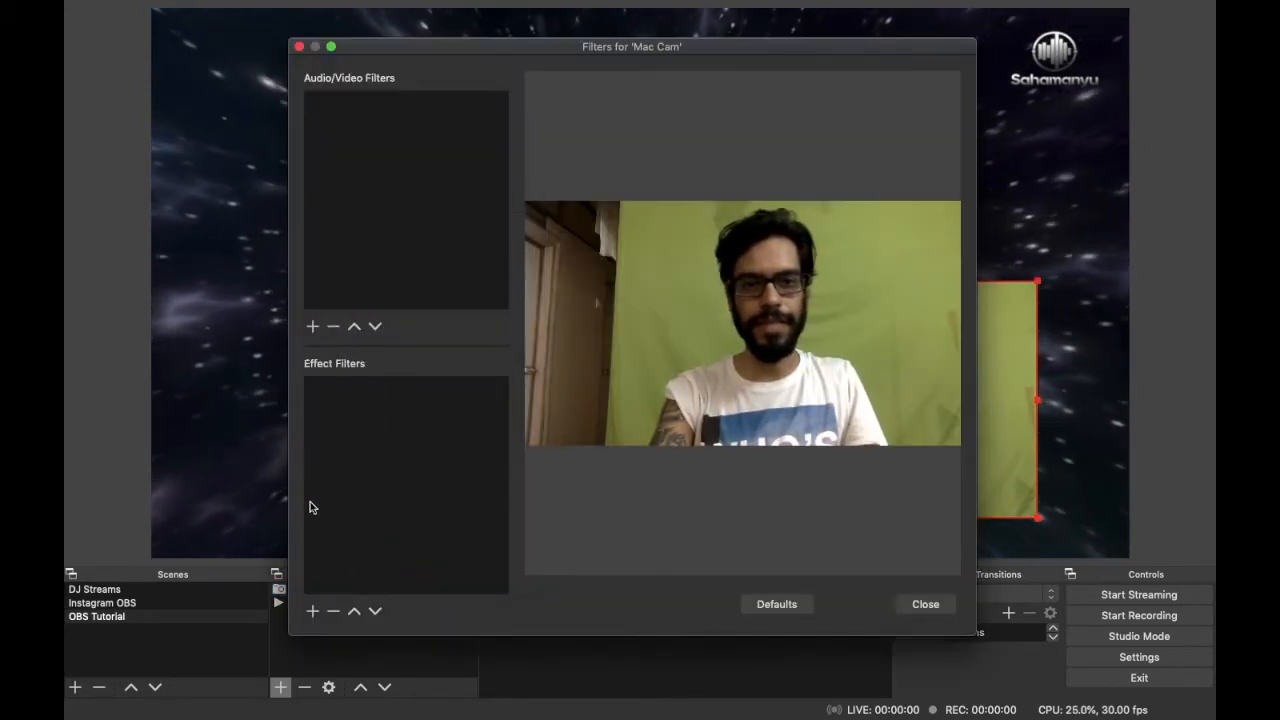
left_click(312, 612)
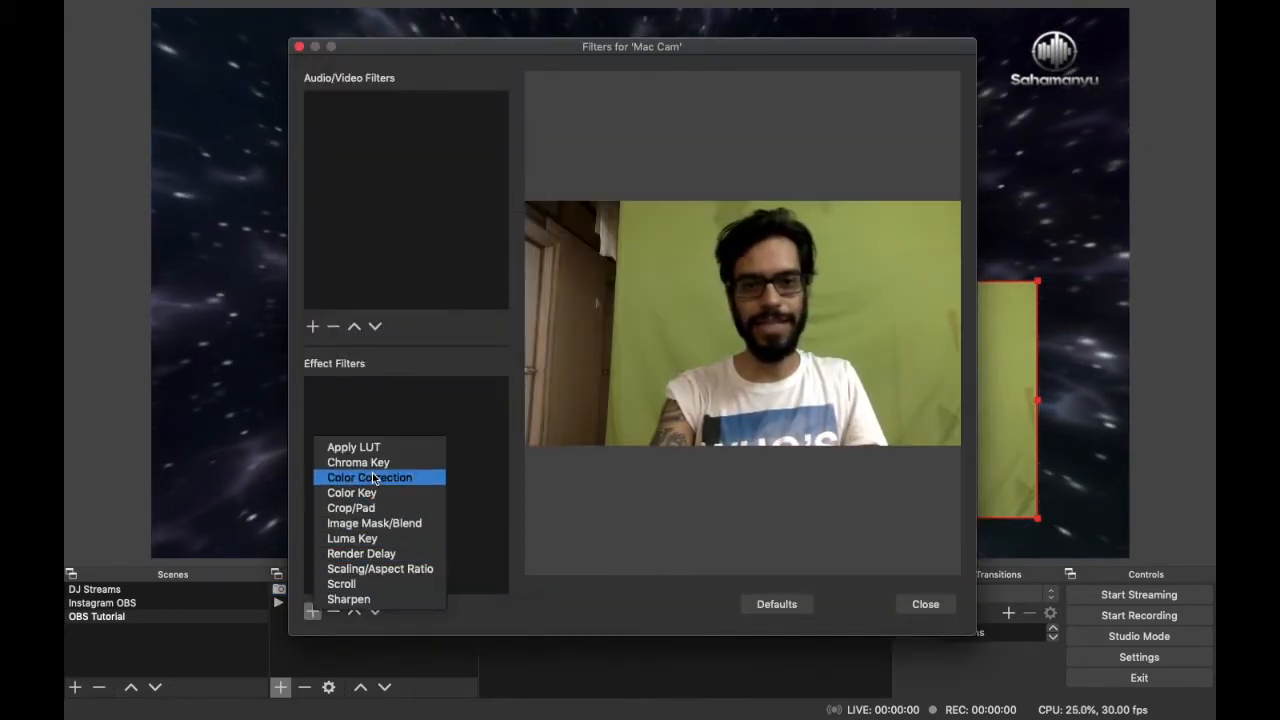
left_click(358, 462)
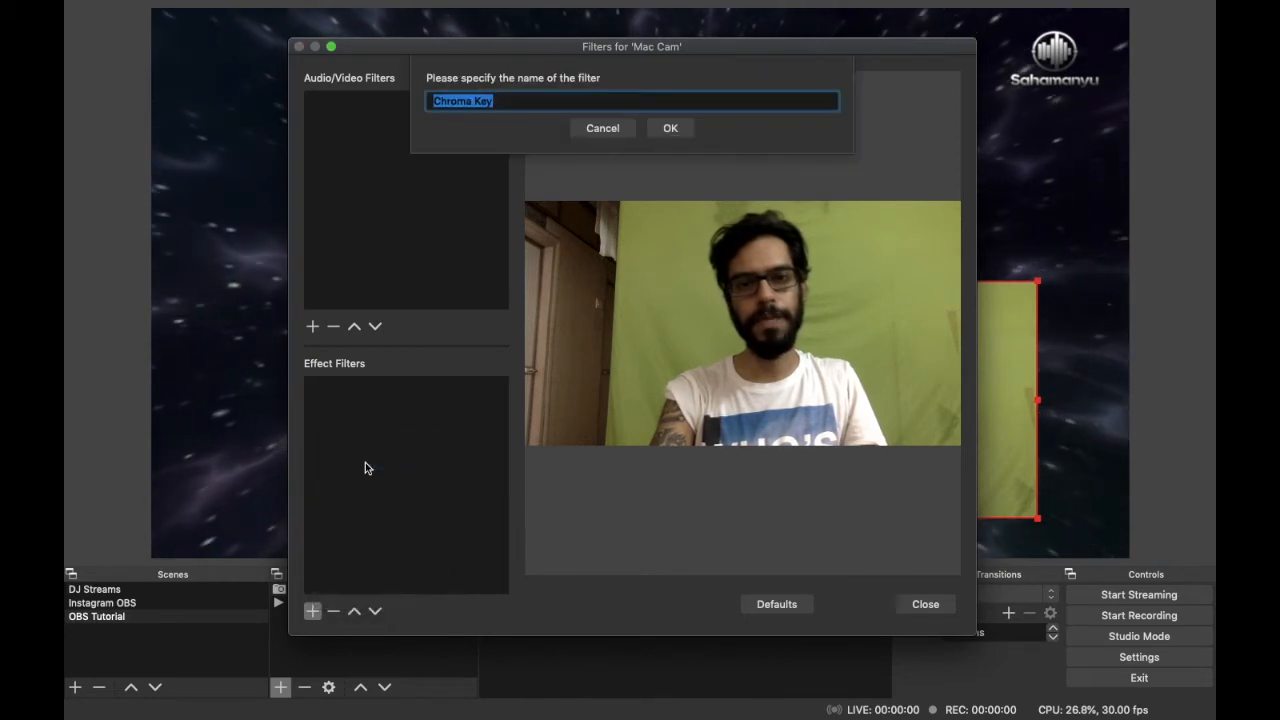
left_click(670, 128)
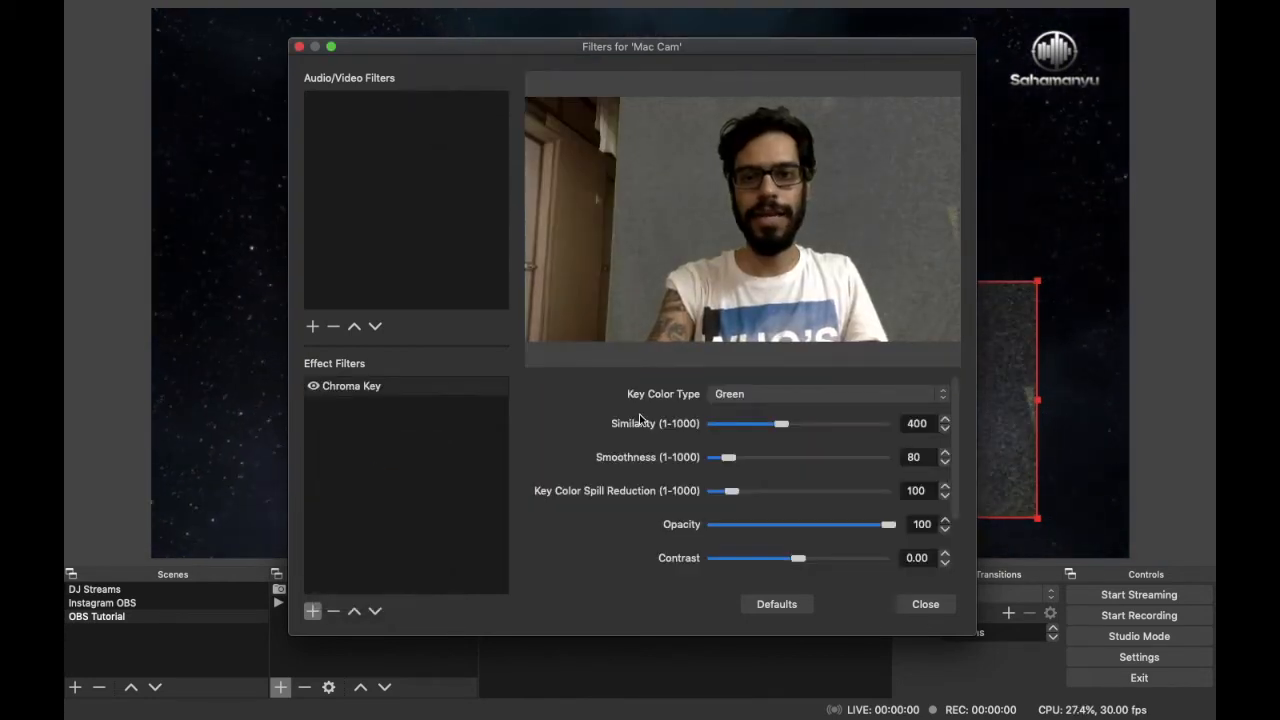
mouse_move(690, 444)
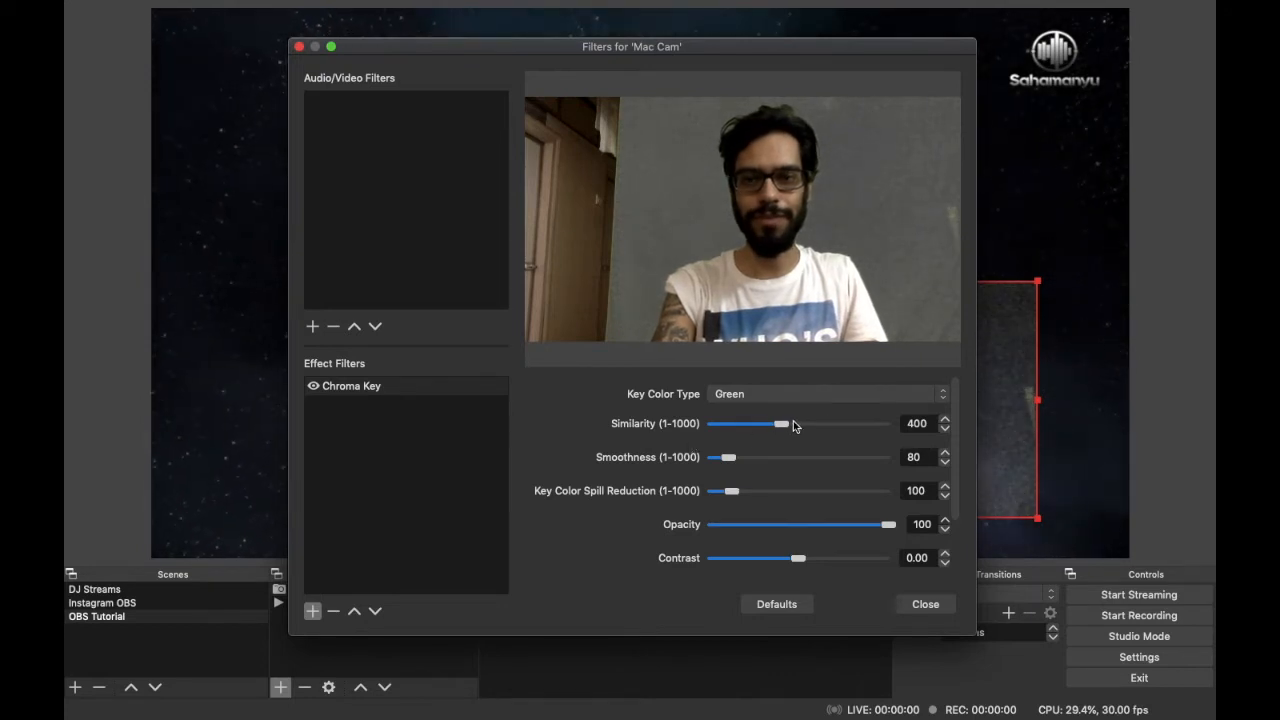
Tune the key to similarity 436 and smoothness 73 so the green backdrop disappears
left_click_drag(780, 424, 786, 424)
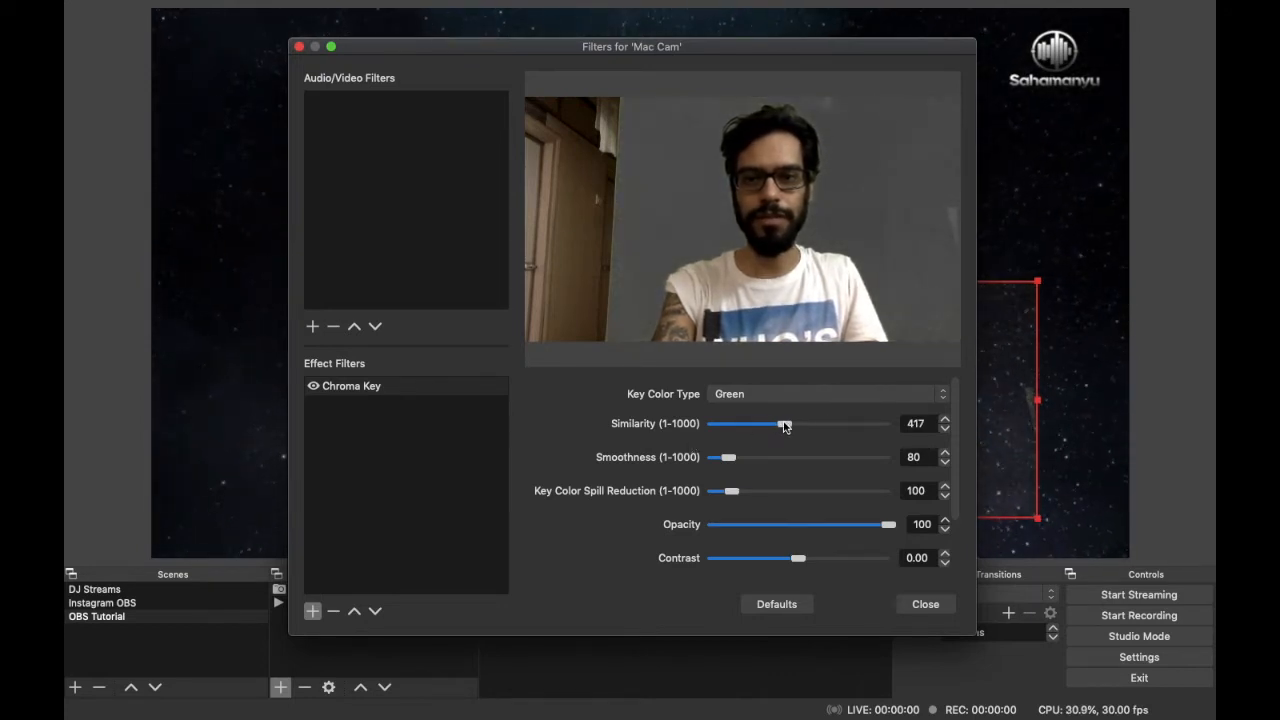
left_click_drag(784, 424, 786, 424)
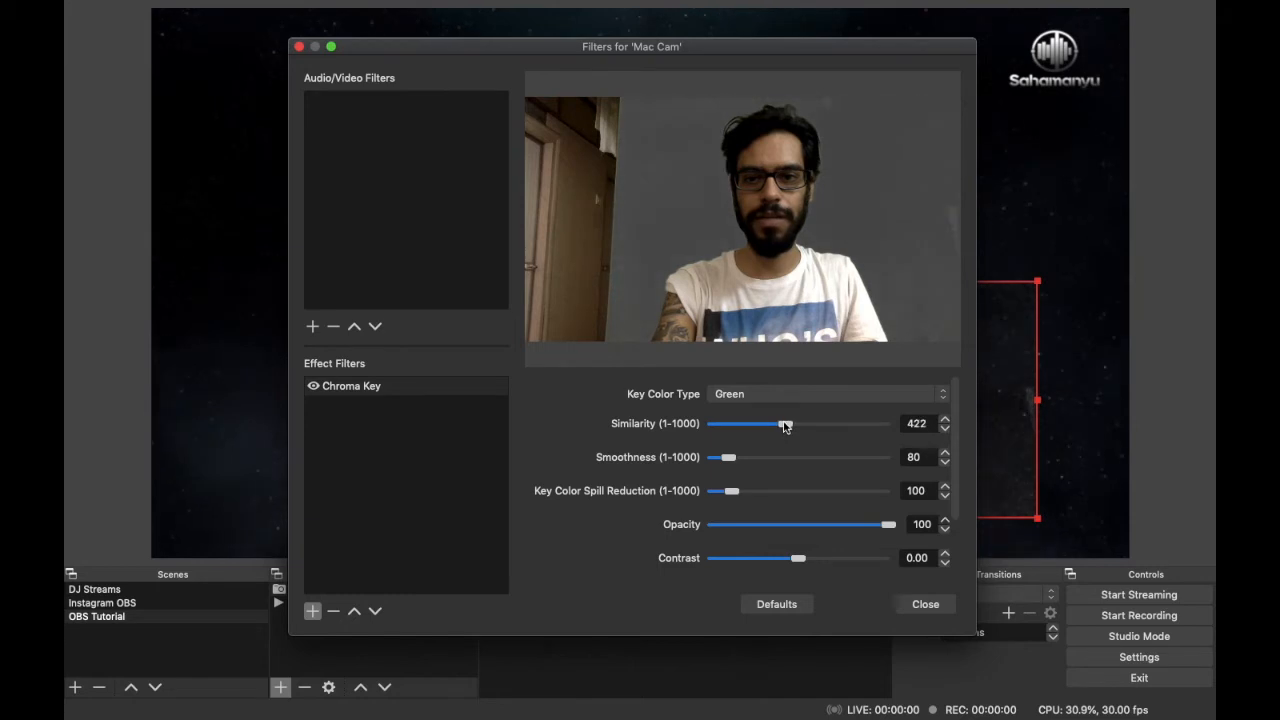
left_click_drag(788, 424, 784, 424)
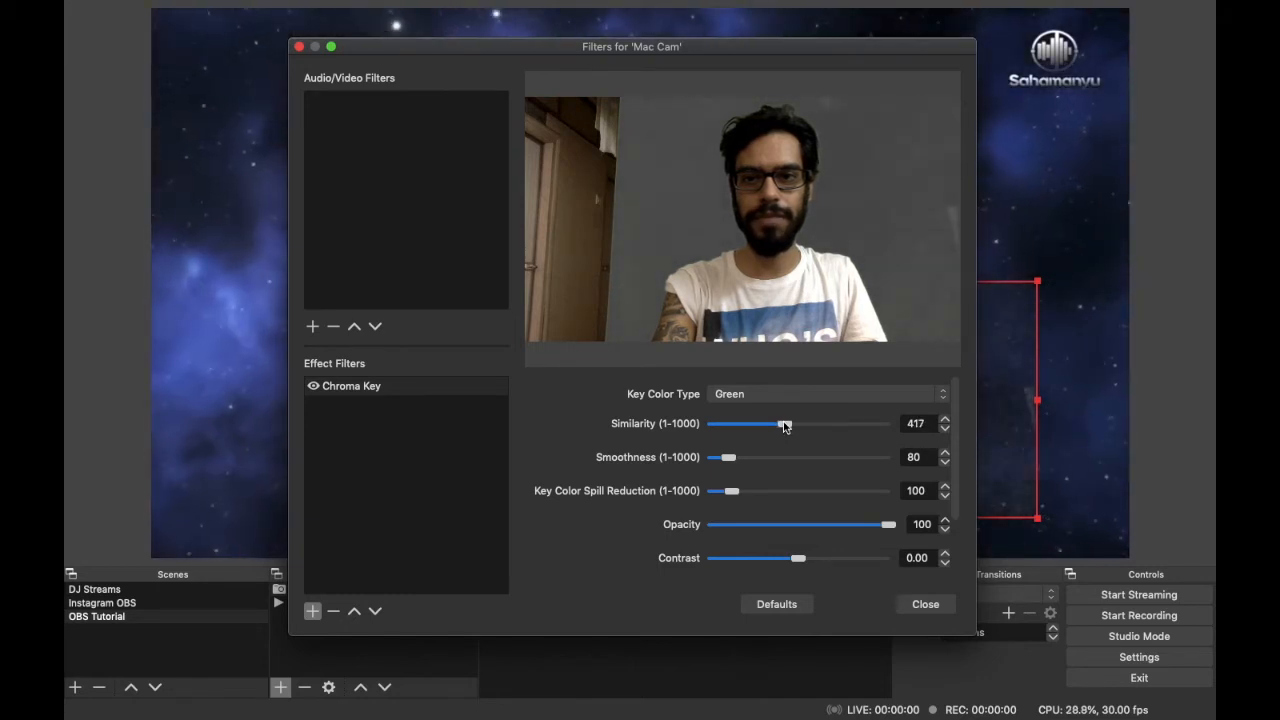
left_click_drag(784, 424, 790, 424)
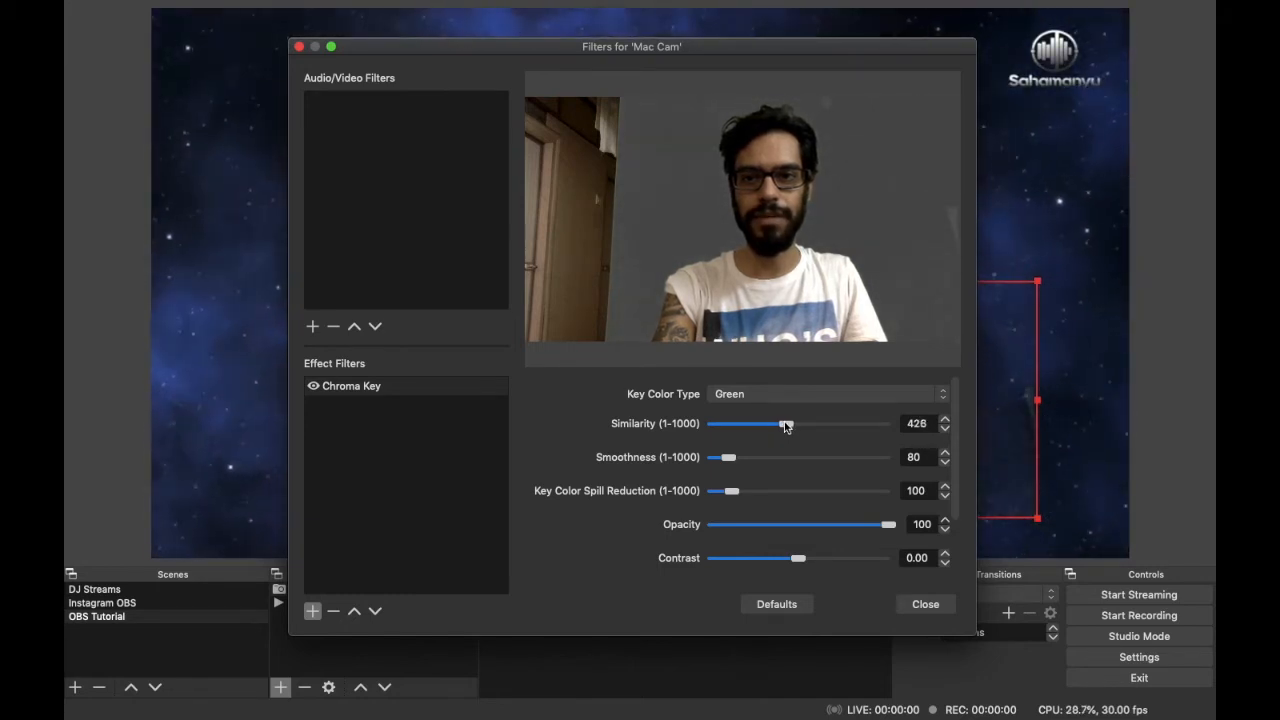
left_click_drag(784, 424, 792, 424)
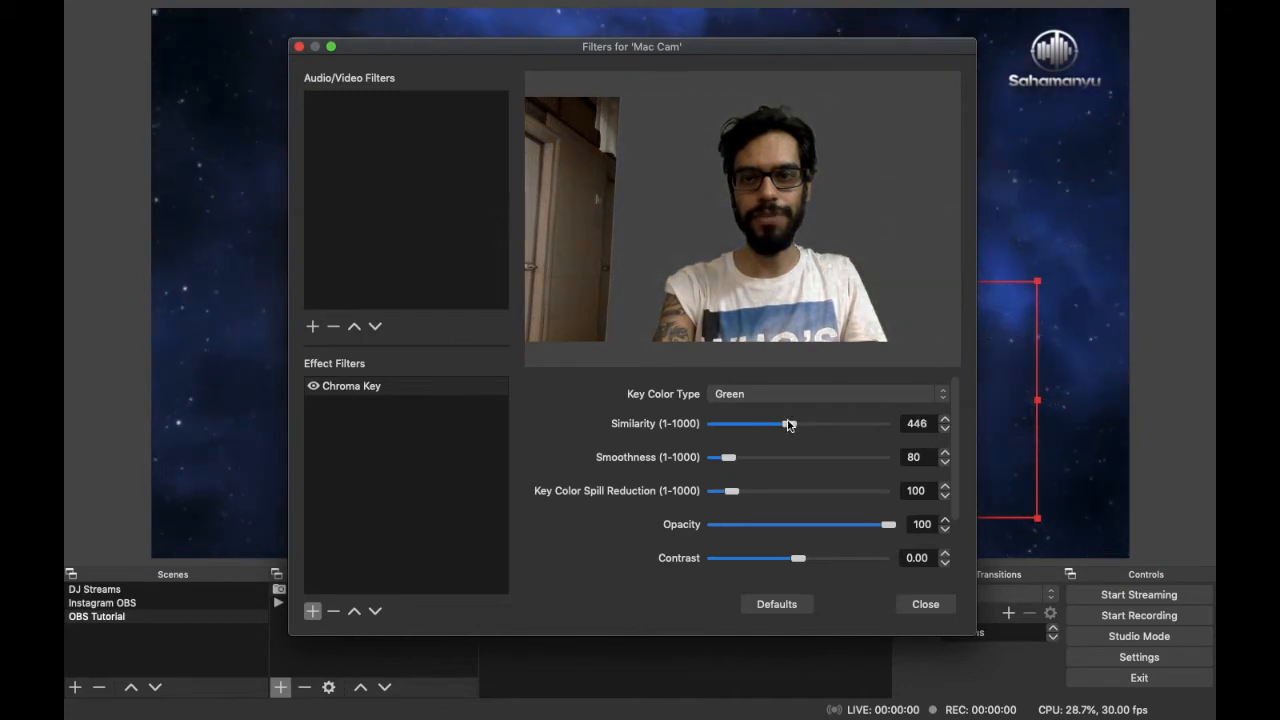
left_click_drag(790, 424, 784, 424)
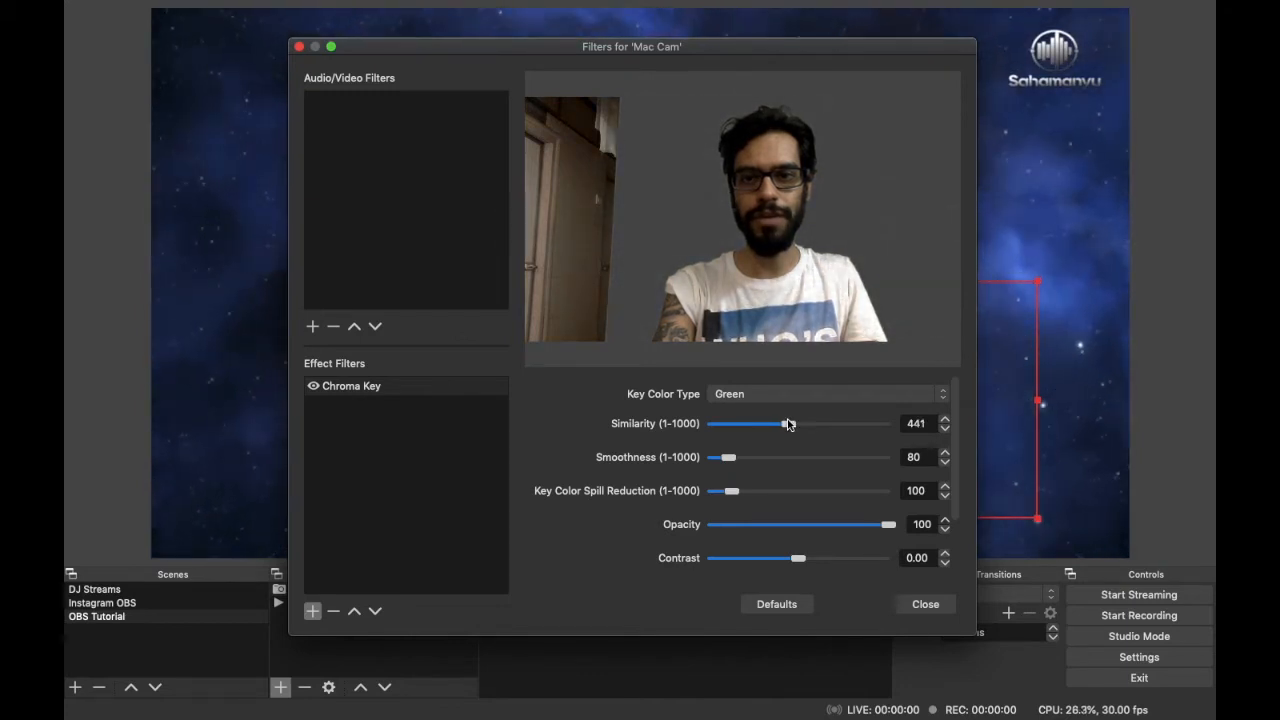
left_click_drag(788, 424, 784, 424)
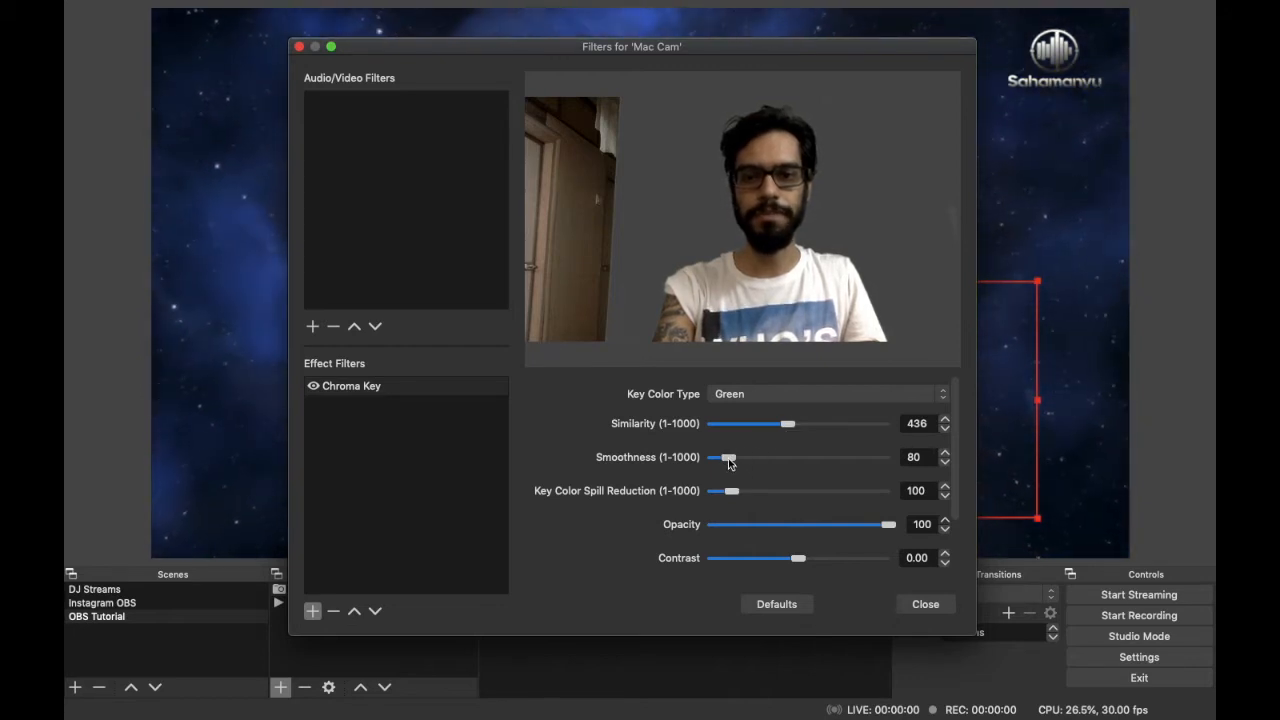
left_click_drag(730, 456, 724, 456)
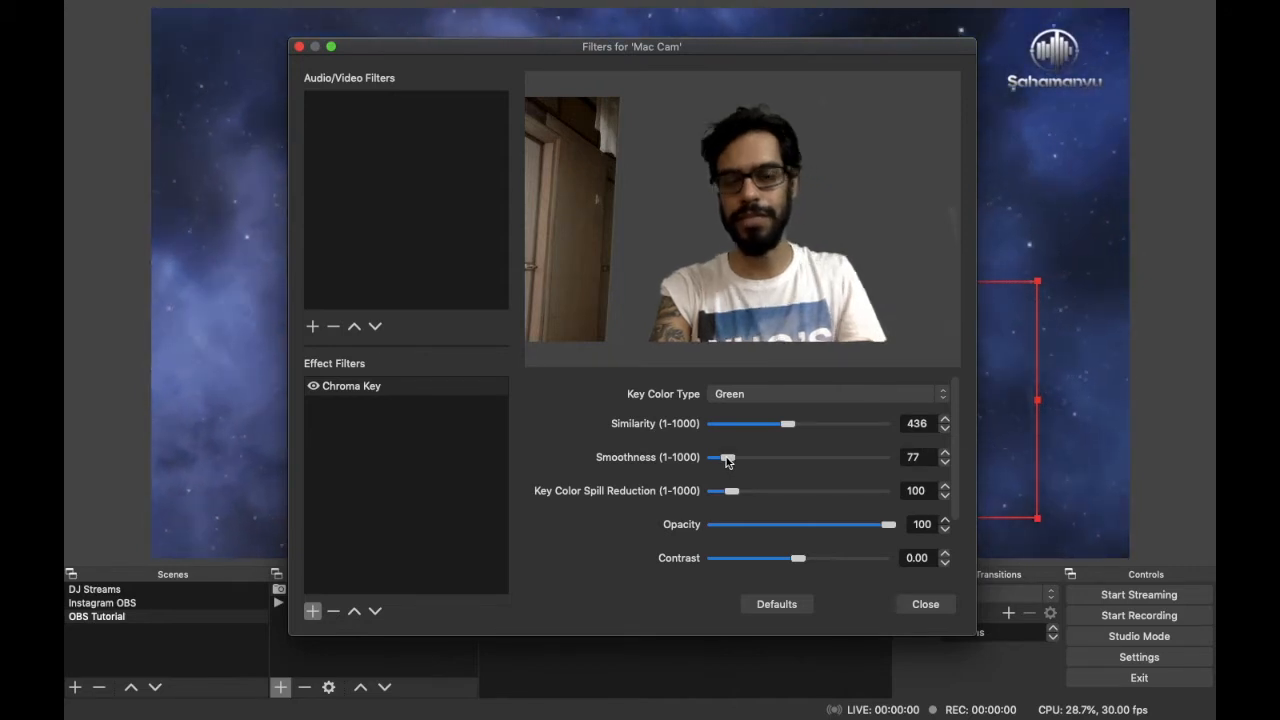
left_click_drag(728, 456, 724, 456)
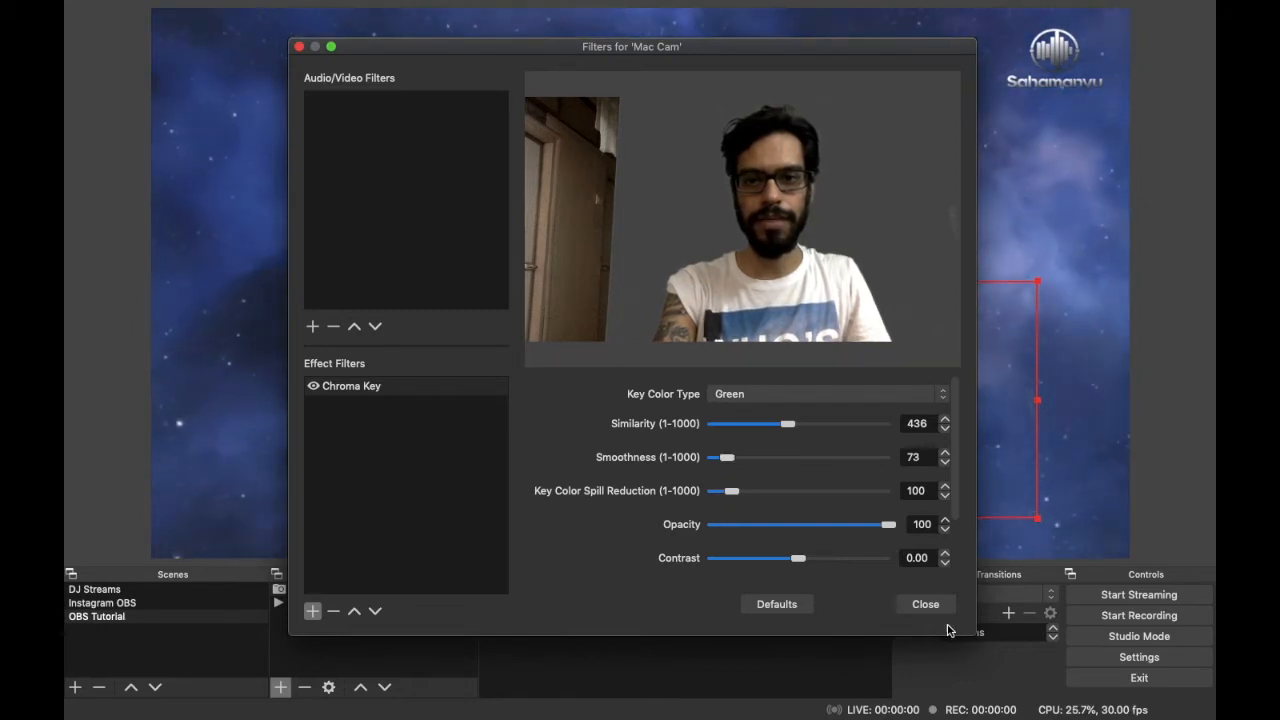
left_click(924, 604)
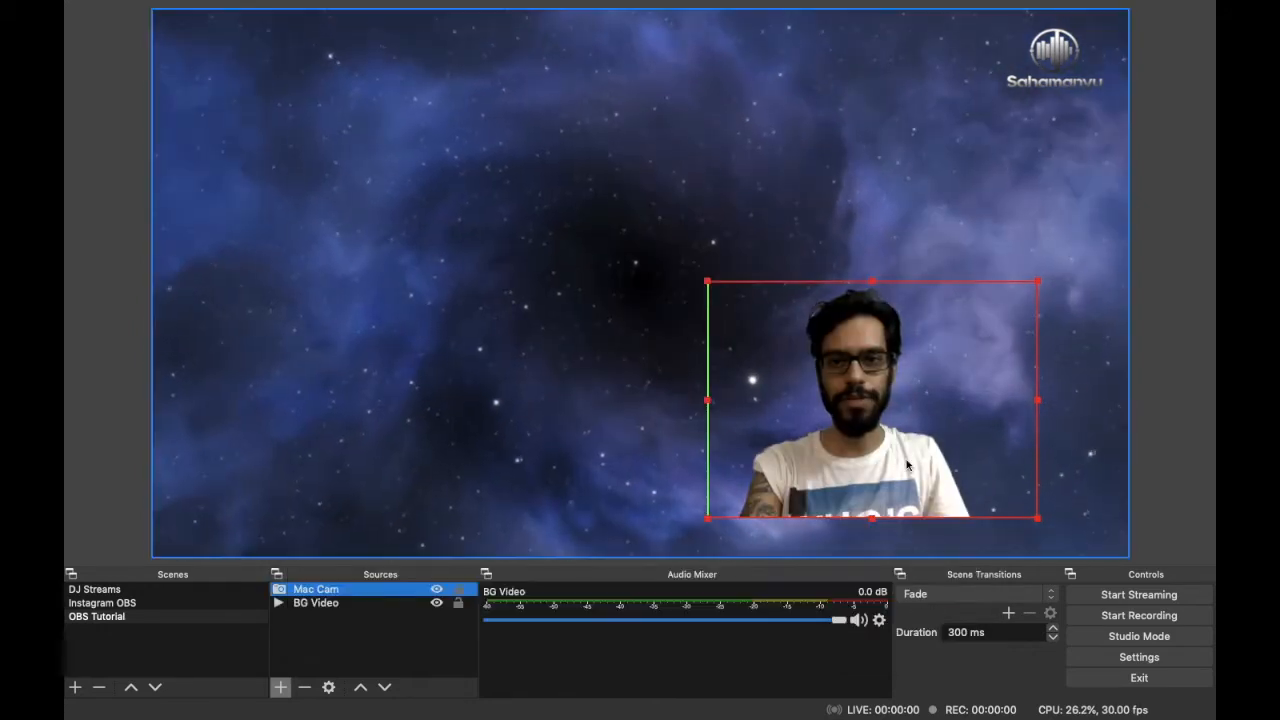
Enlarge the keyed Mac Cam overlay and snap it flush to the bottom-right corner
left_click_drag(1036, 518, 996, 476)
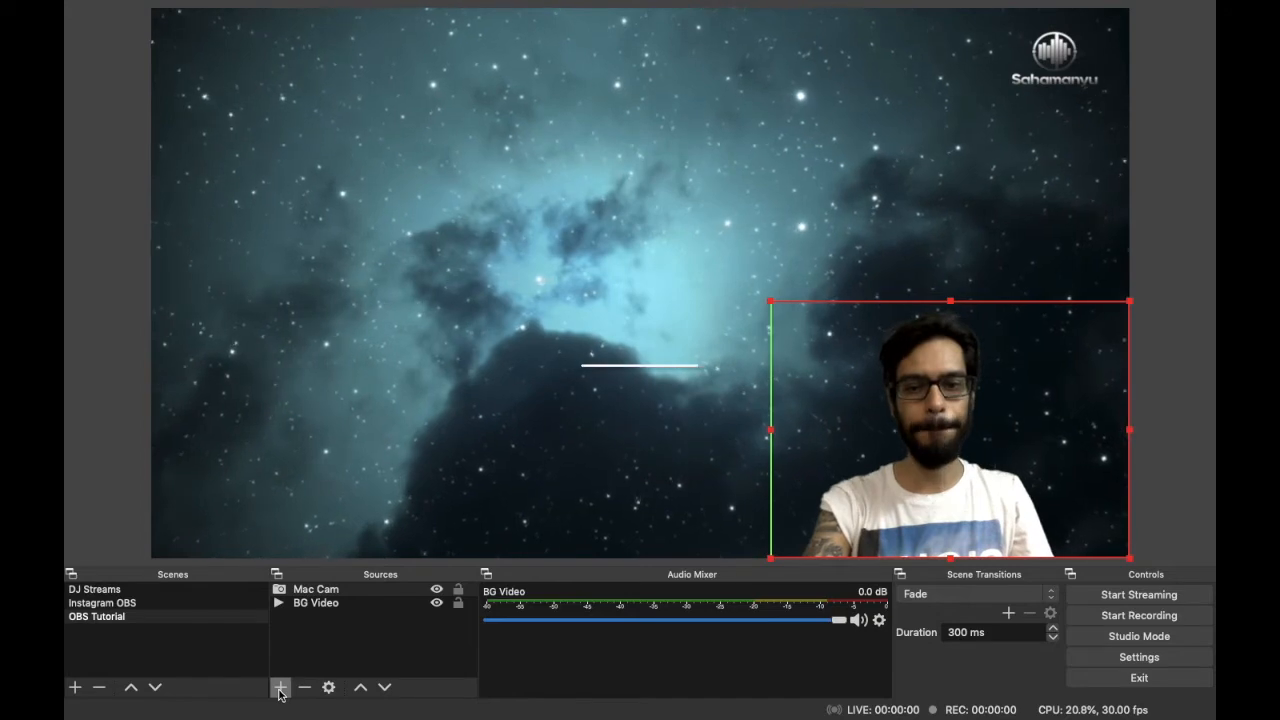
Add an Audio Input Capture source named 'Mic for Audio Capture' using the Blue Snowball device
left_click(280, 688)
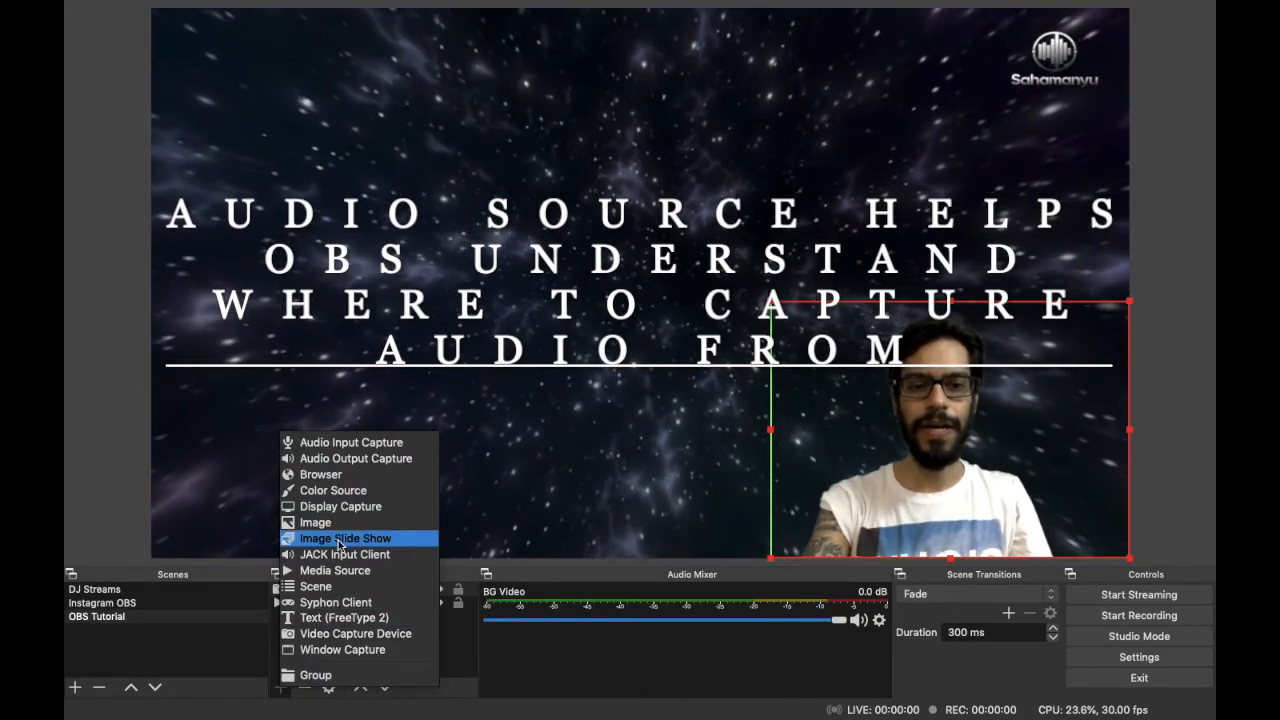
mouse_move(352, 442)
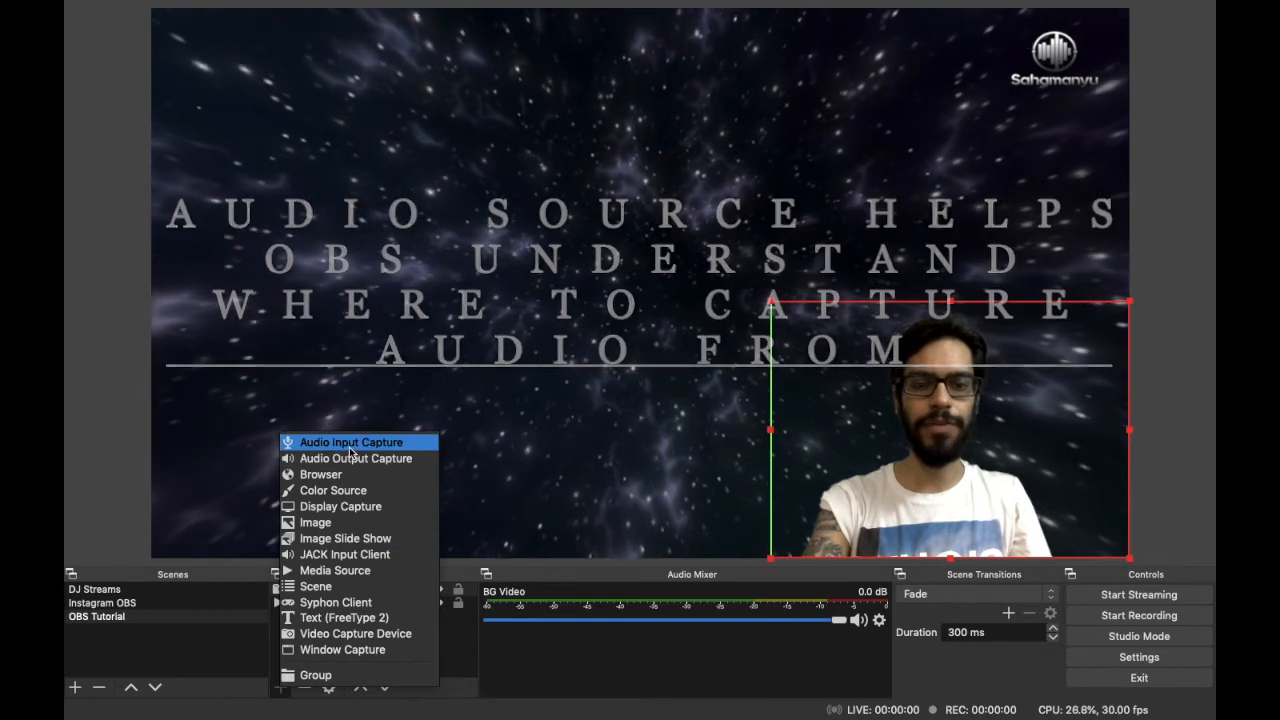
left_click(350, 442)
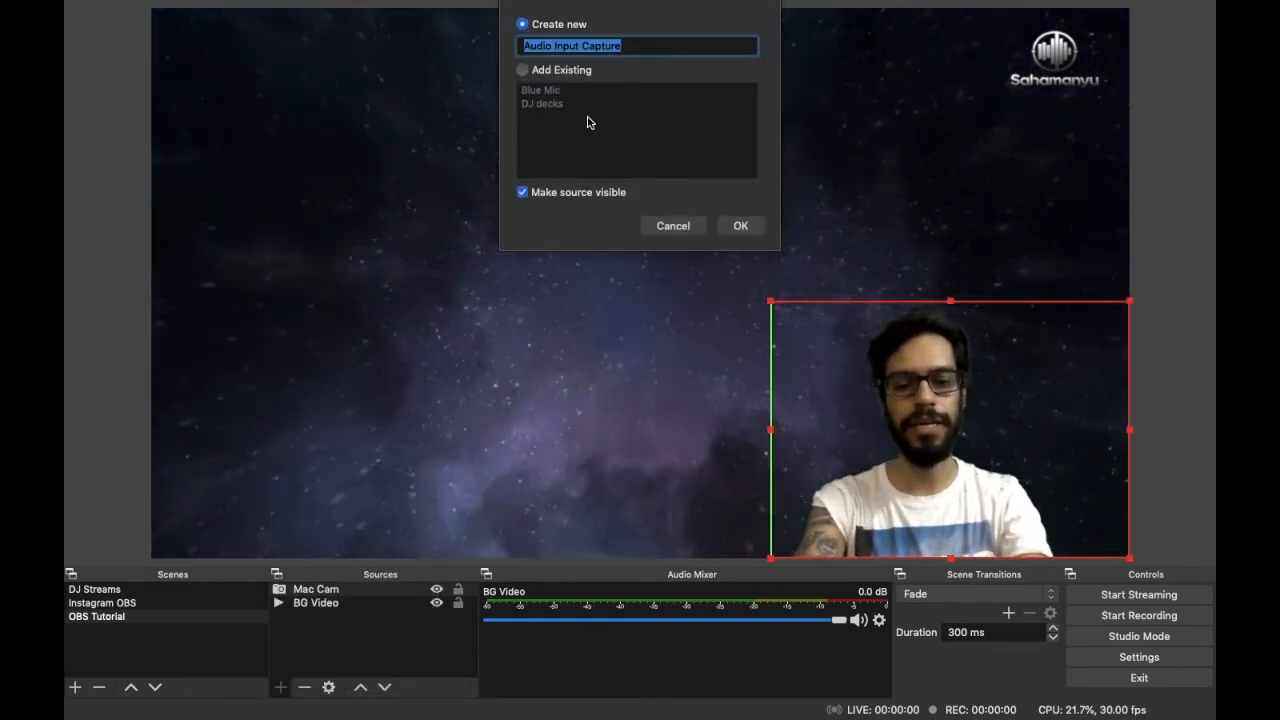
type("M")
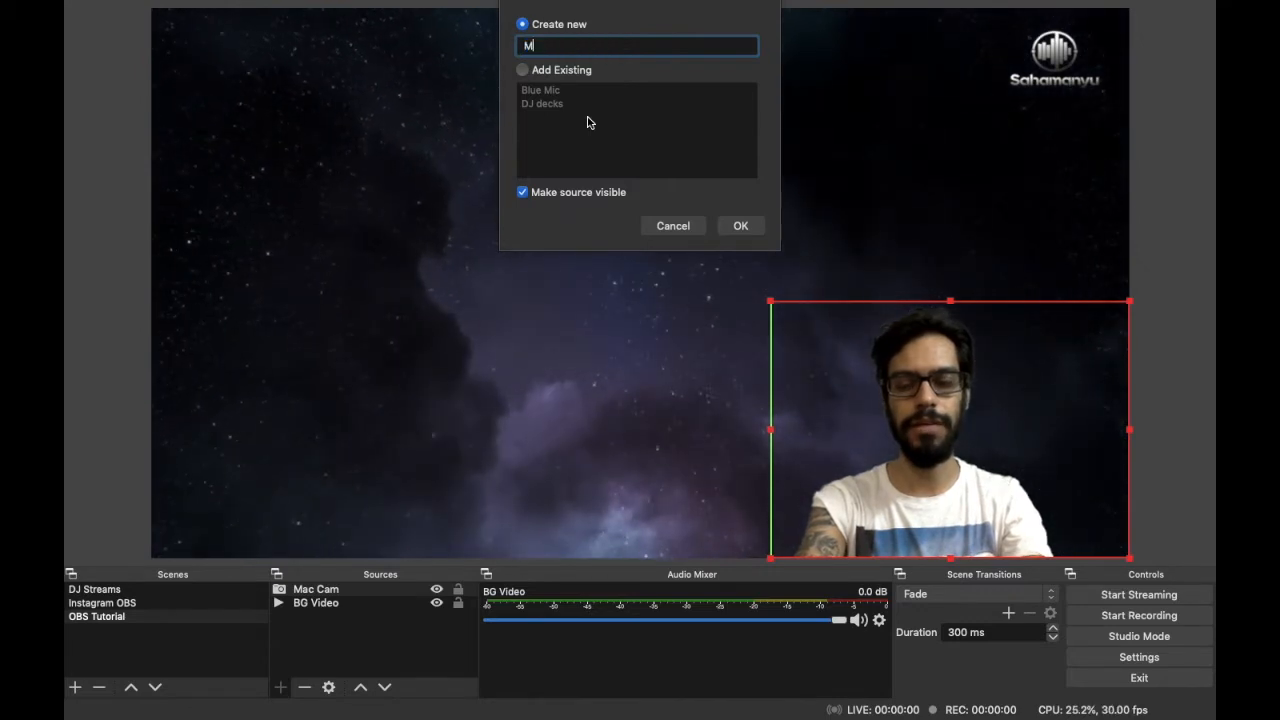
type("ic")
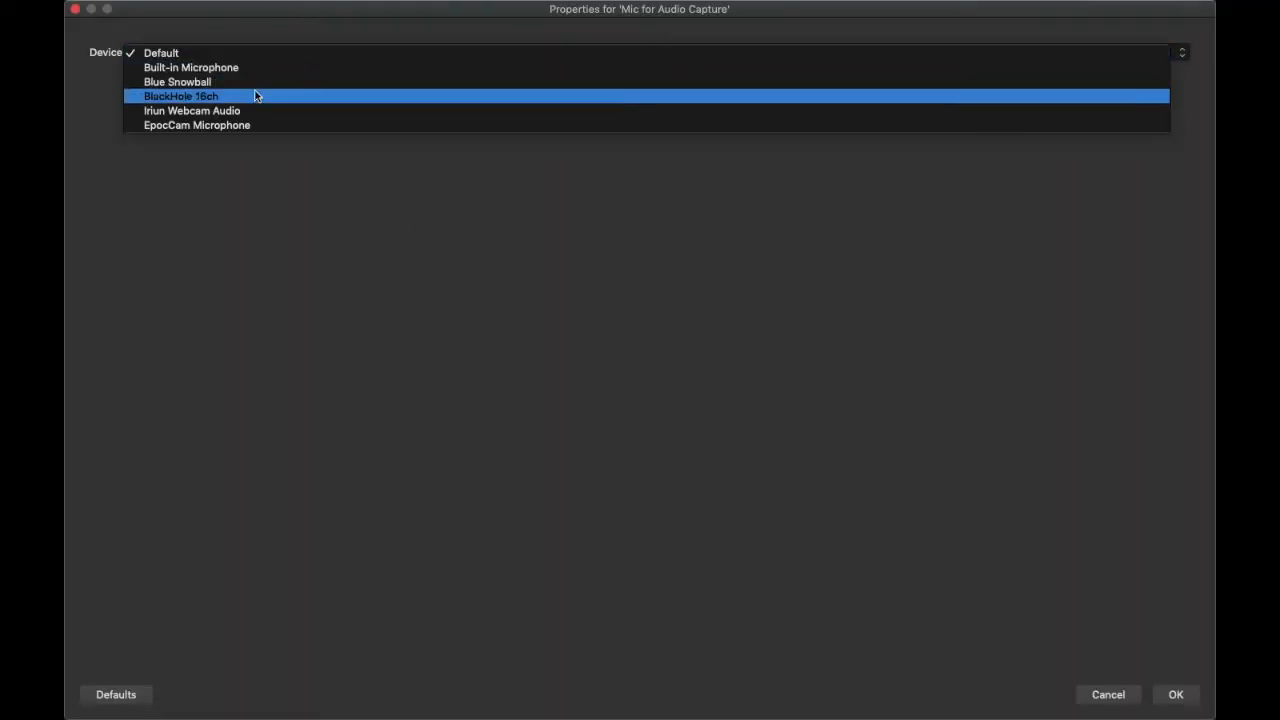
mouse_move(210, 80)
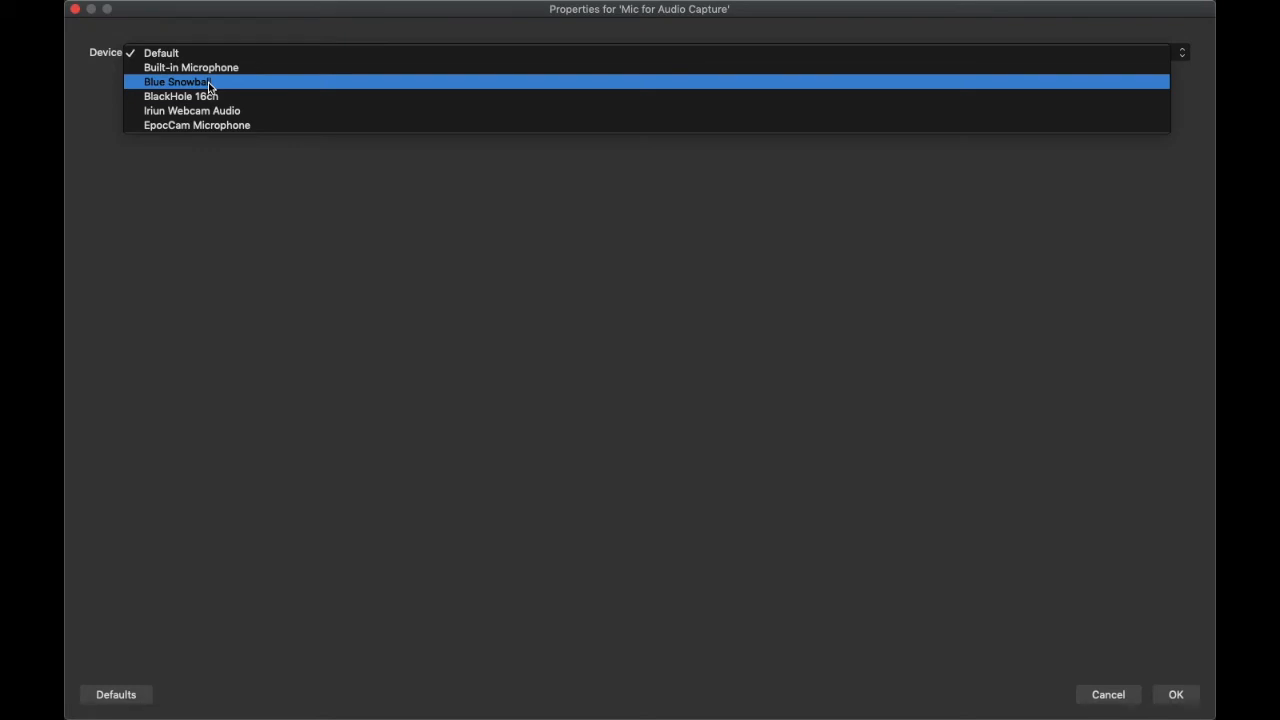
left_click(1184, 696)
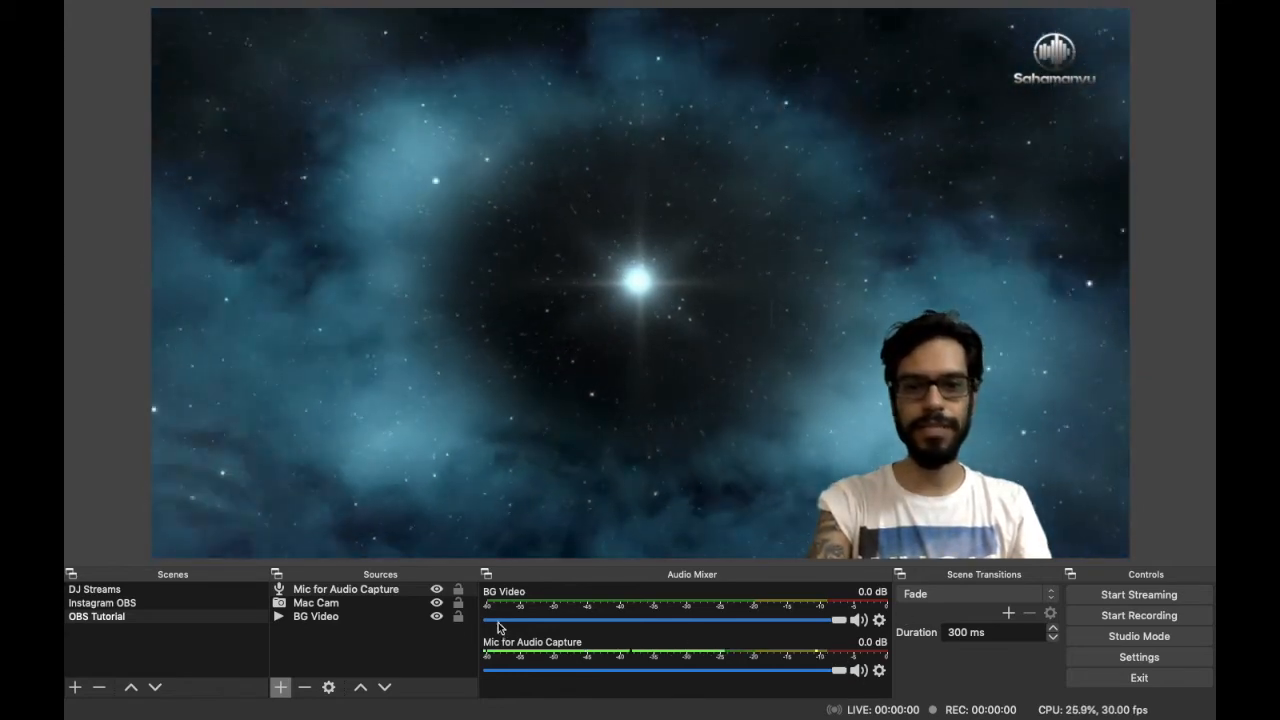
left_click(344, 588)
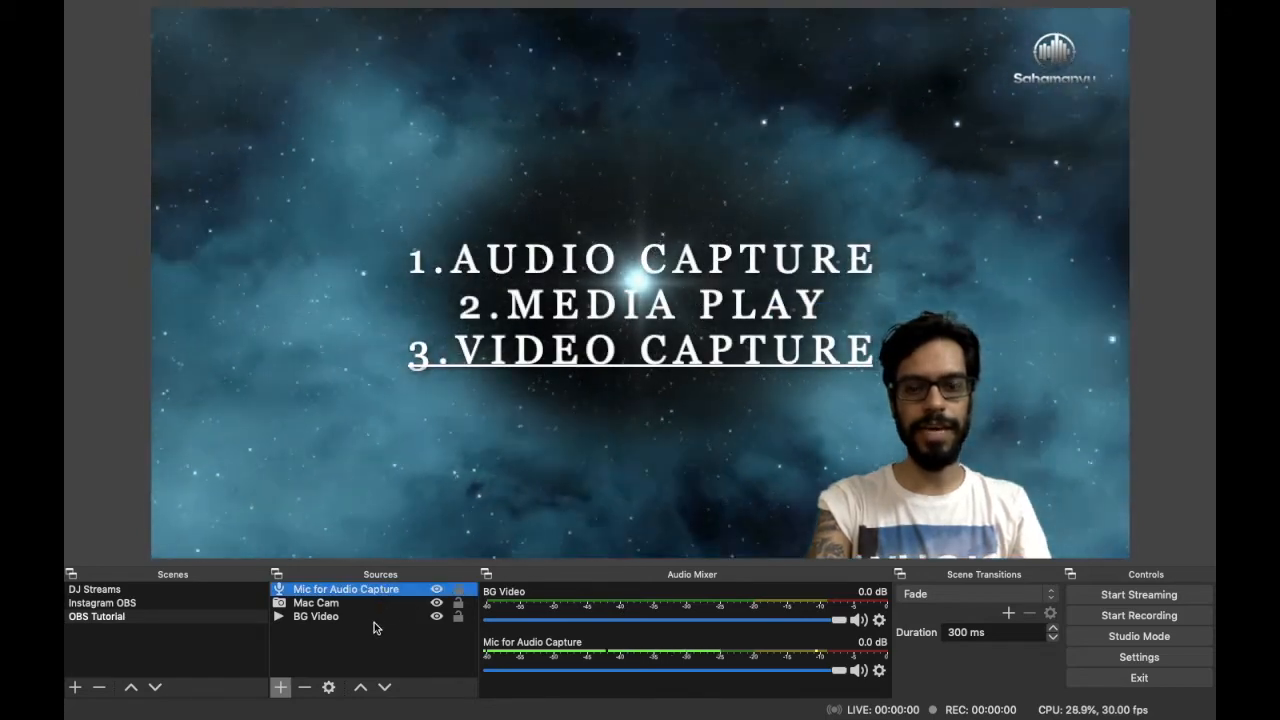
left_click(316, 616)
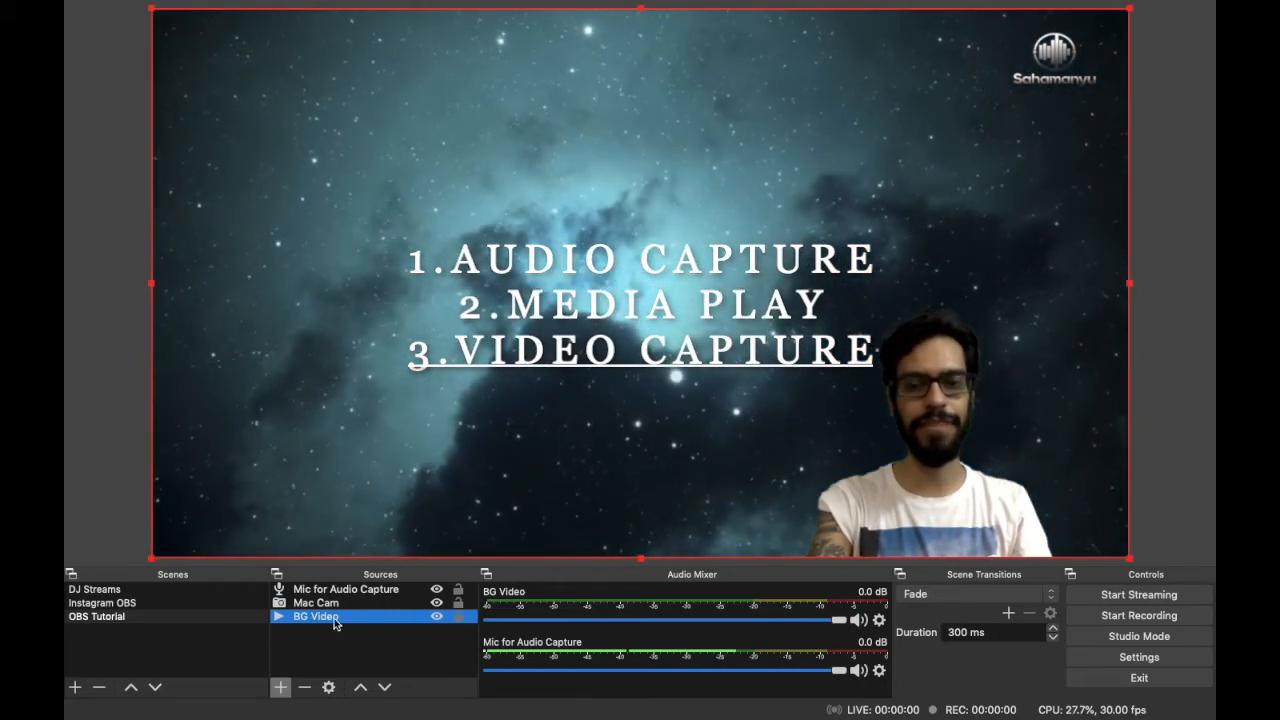
left_click(312, 602)
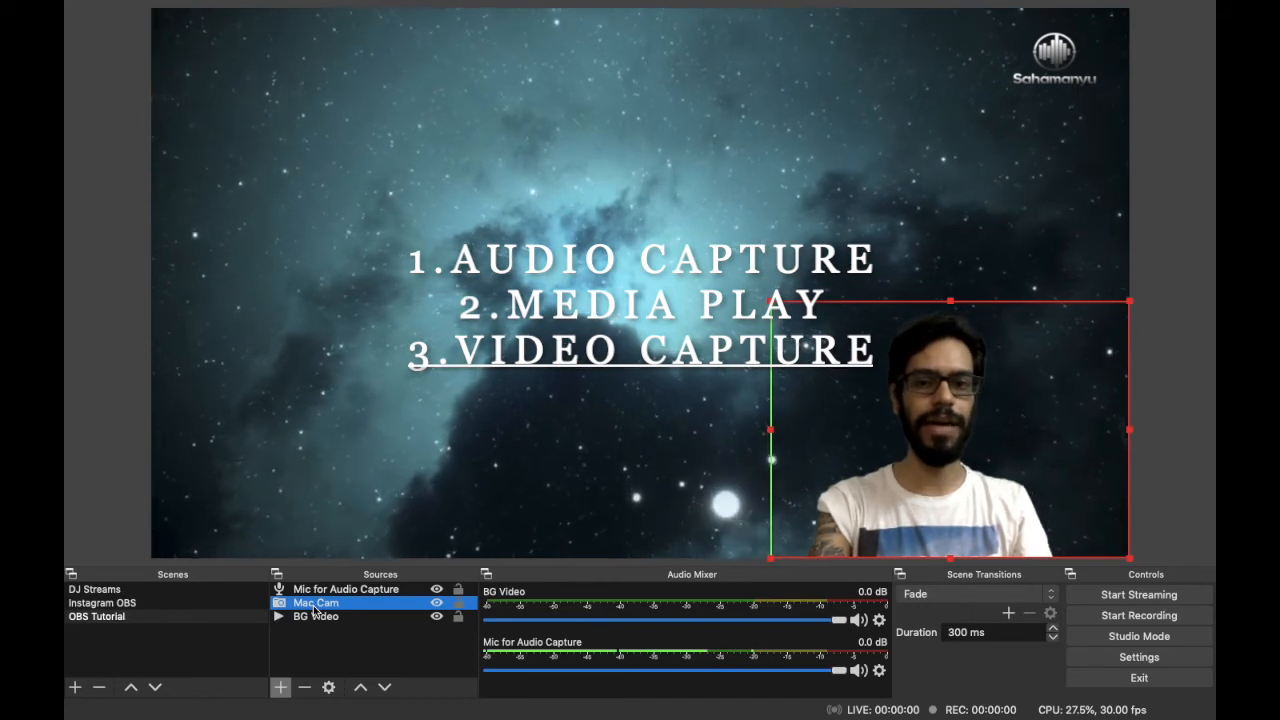